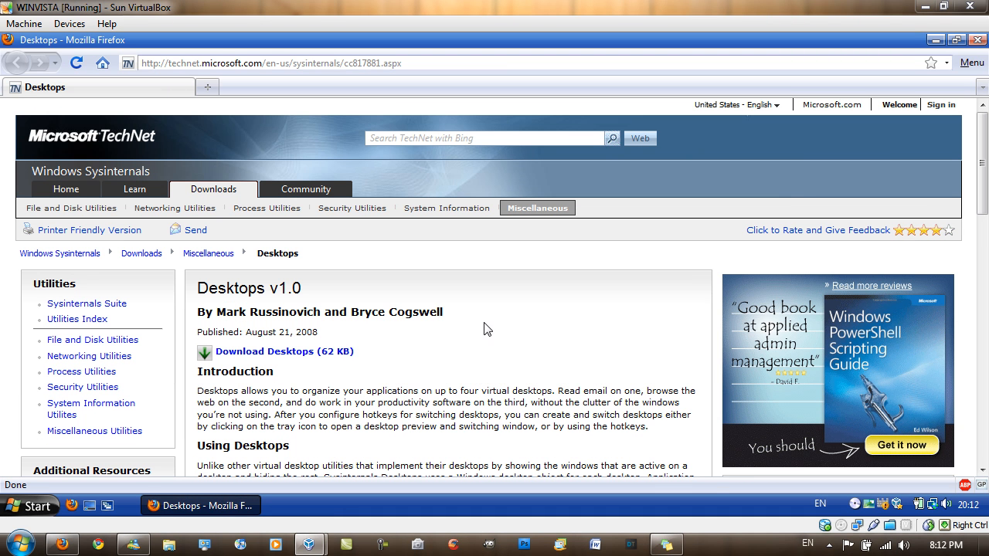
{"action": "mouse_move", "coordinate": [193, 302]}
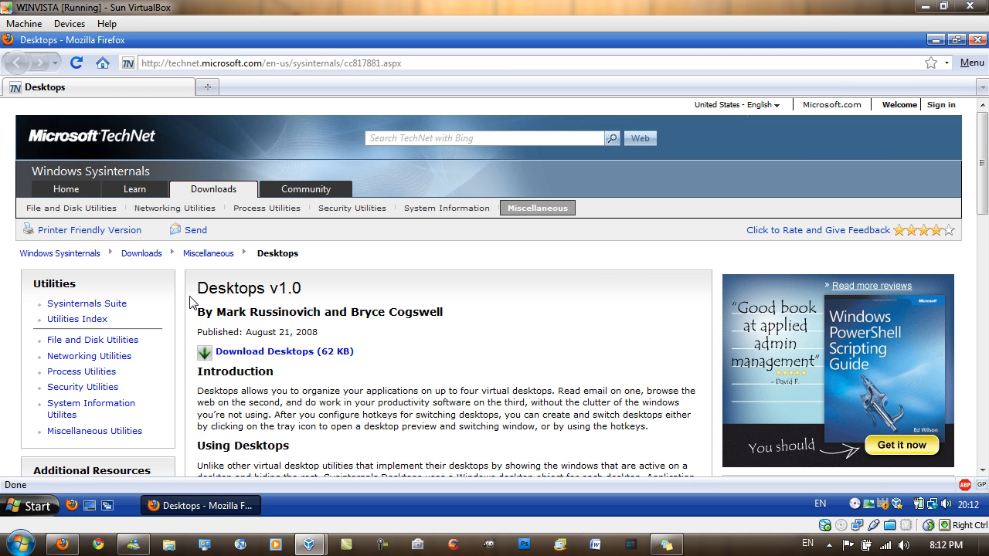
{"action": "mouse_move", "coordinate": [353, 301]}
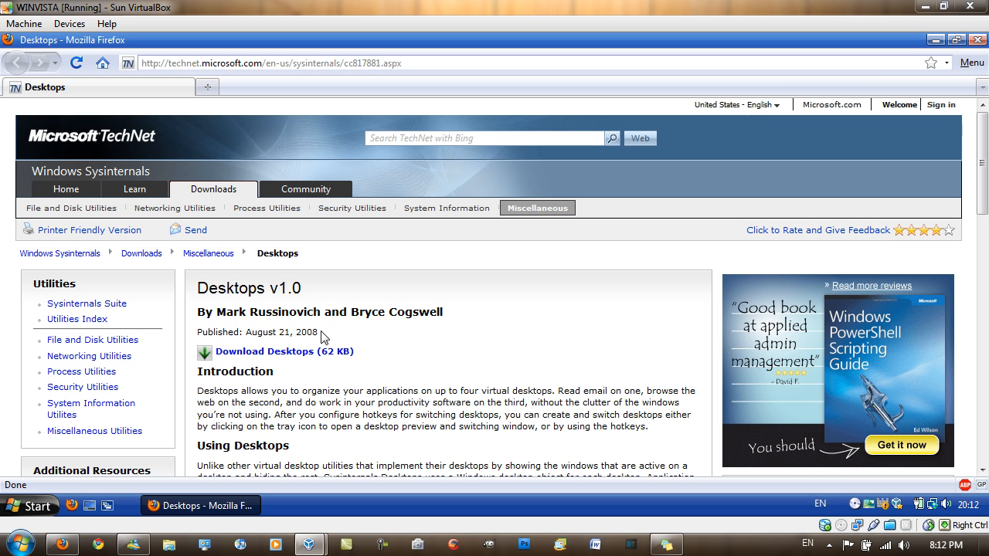
{"action": "mouse_move", "coordinate": [502, 334]}
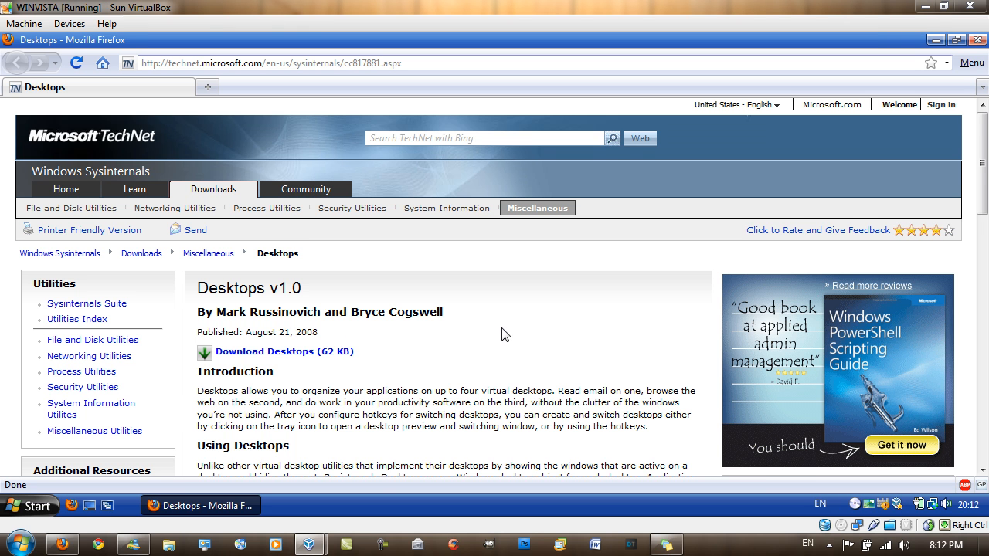
- Download the Desktops (62 KB) zip and have it open in WinRAR
{"action": "scroll", "scroll_direction": "down", "scroll_amount": 3}
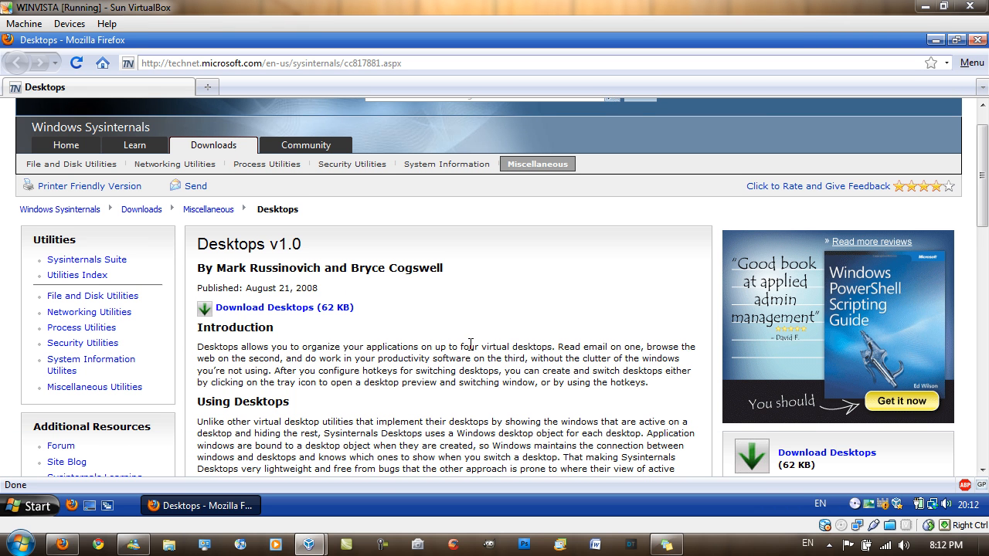
{"action": "scroll", "scroll_direction": "down", "scroll_amount": 3}
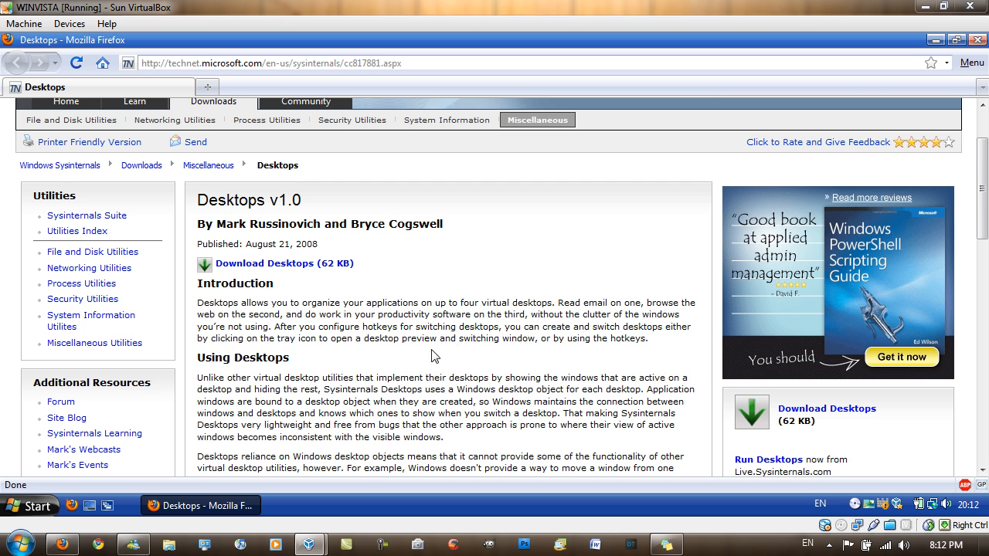
{"action": "scroll", "scroll_direction": "down", "scroll_amount": 3}
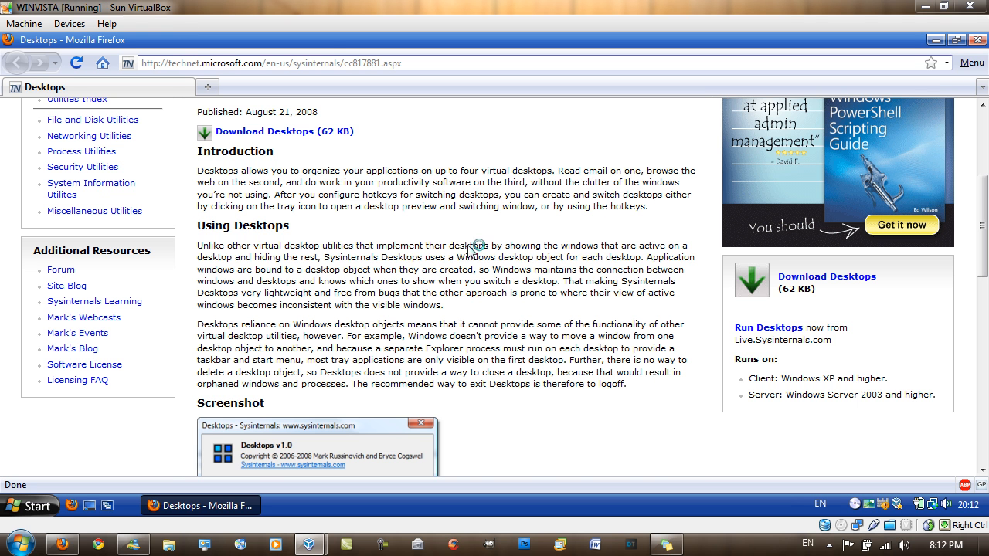
{"action": "scroll", "scroll_direction": "up", "scroll_amount": 3}
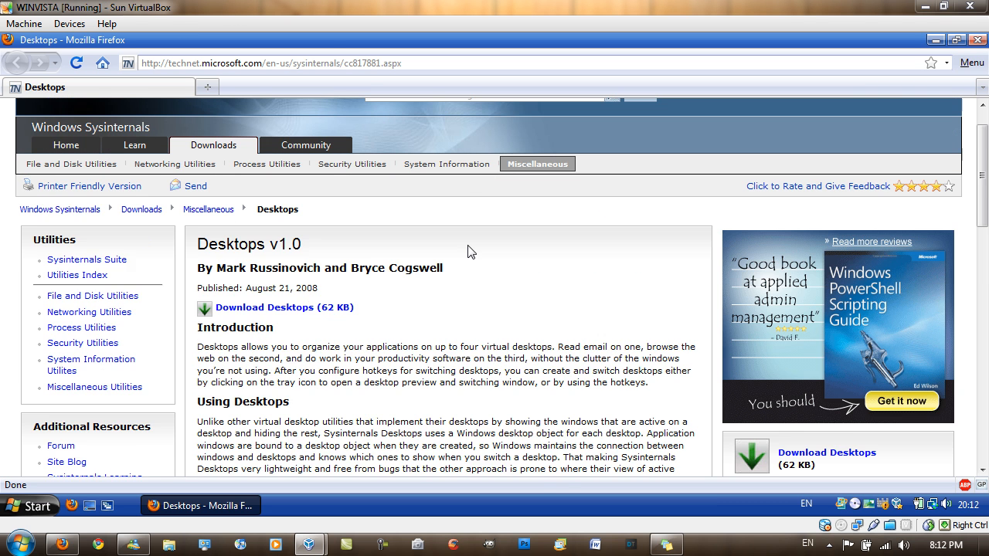
{"action": "scroll", "scroll_direction": "up", "scroll_amount": 3}
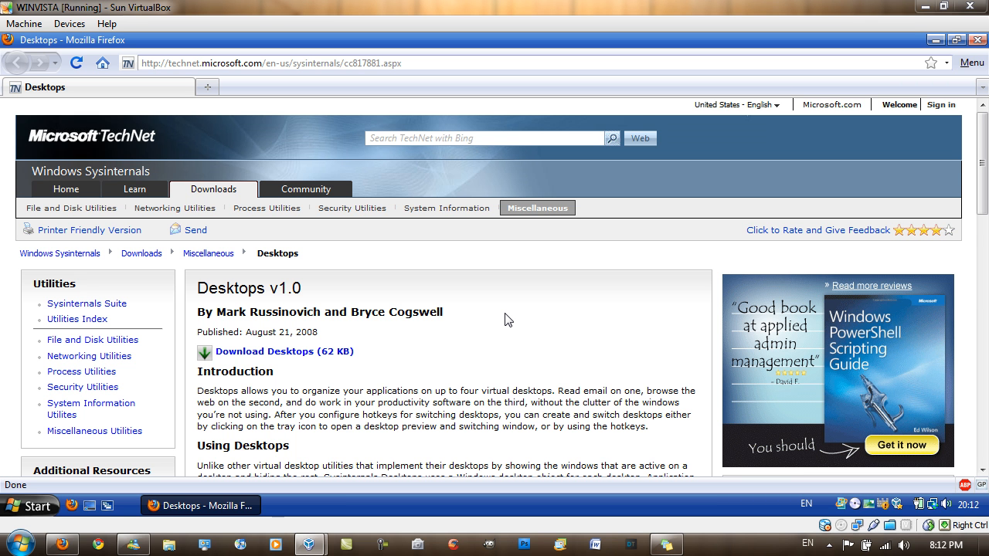
{"action": "mouse_move", "coordinate": [520, 323]}
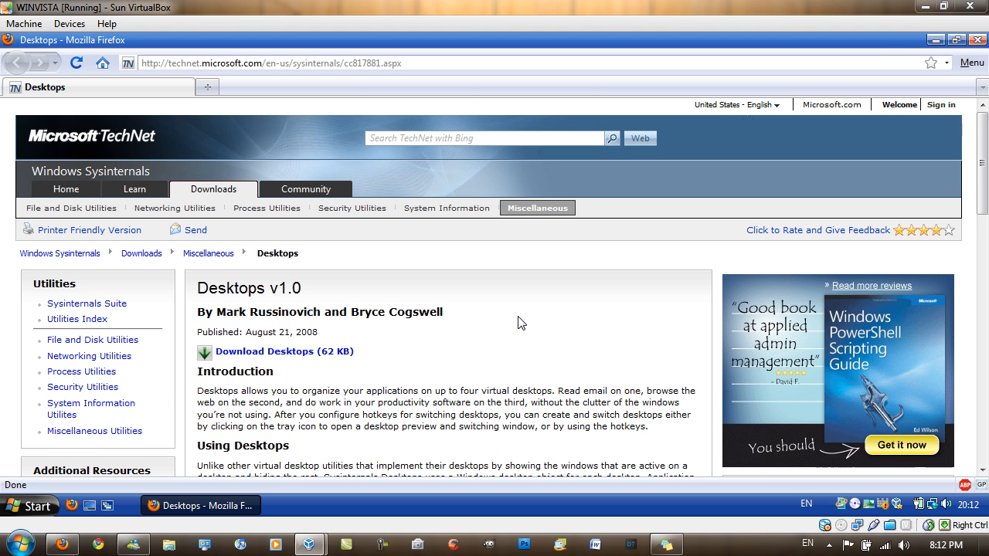
{"action": "scroll", "scroll_direction": "down", "scroll_amount": 3}
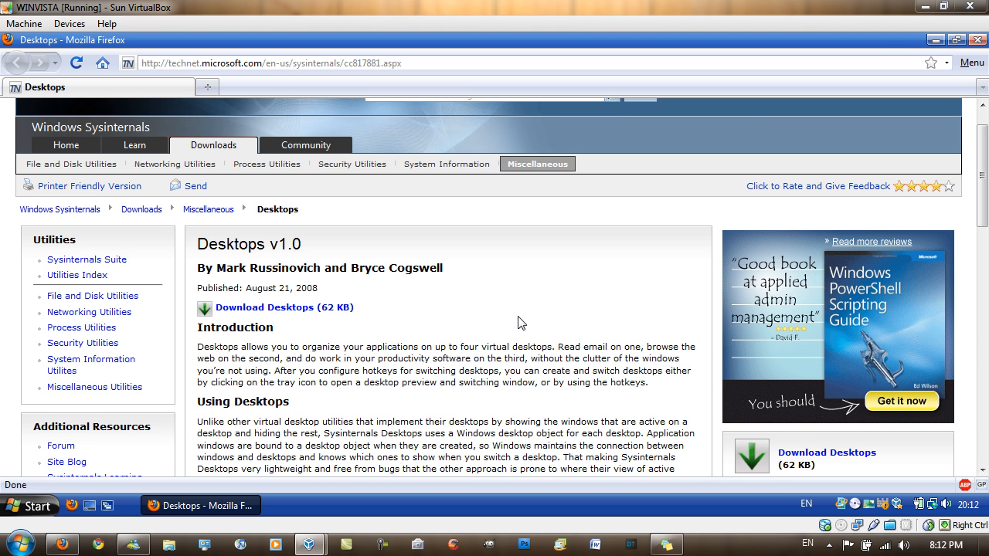
{"action": "mouse_move", "coordinate": [450, 383]}
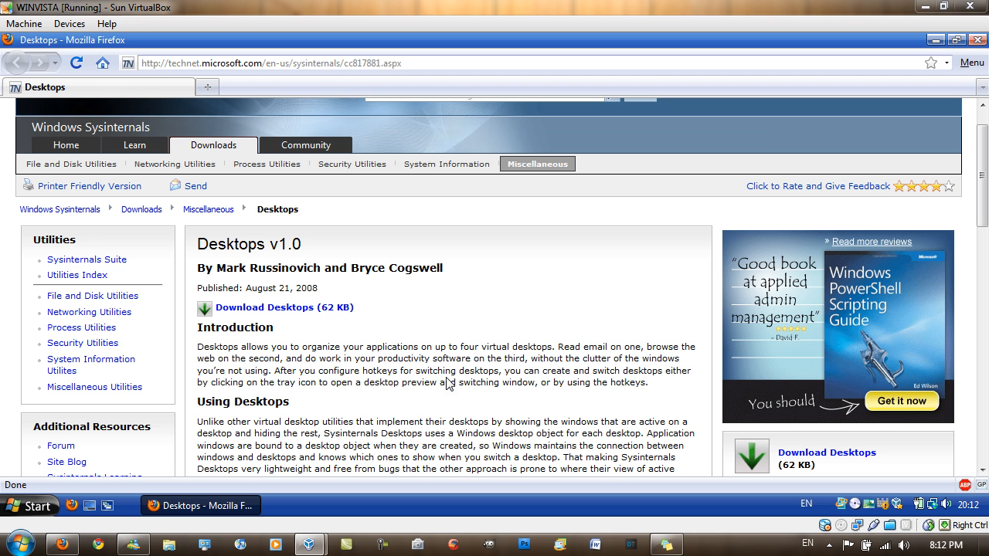
{"action": "mouse_move", "coordinate": [346, 254]}
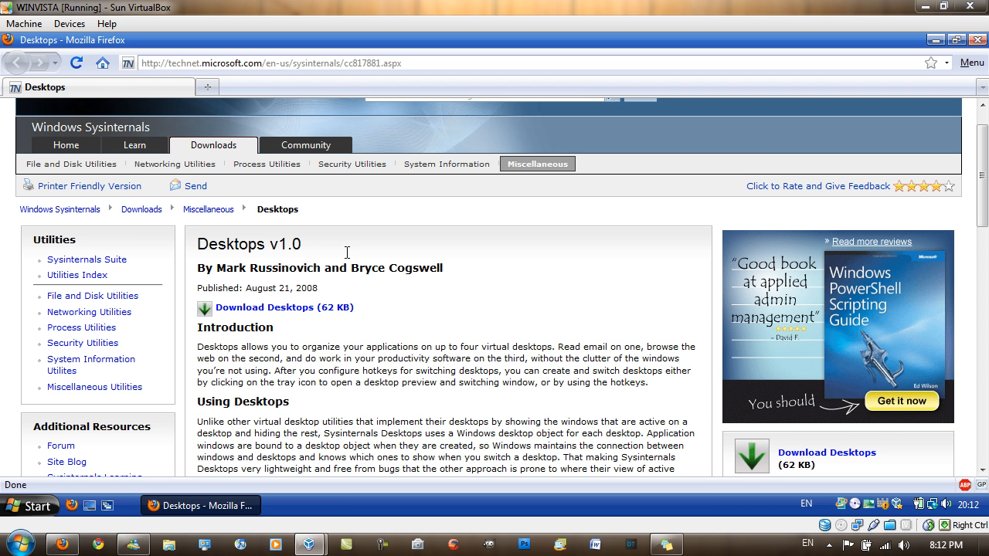
{"action": "mouse_move", "coordinate": [315, 317]}
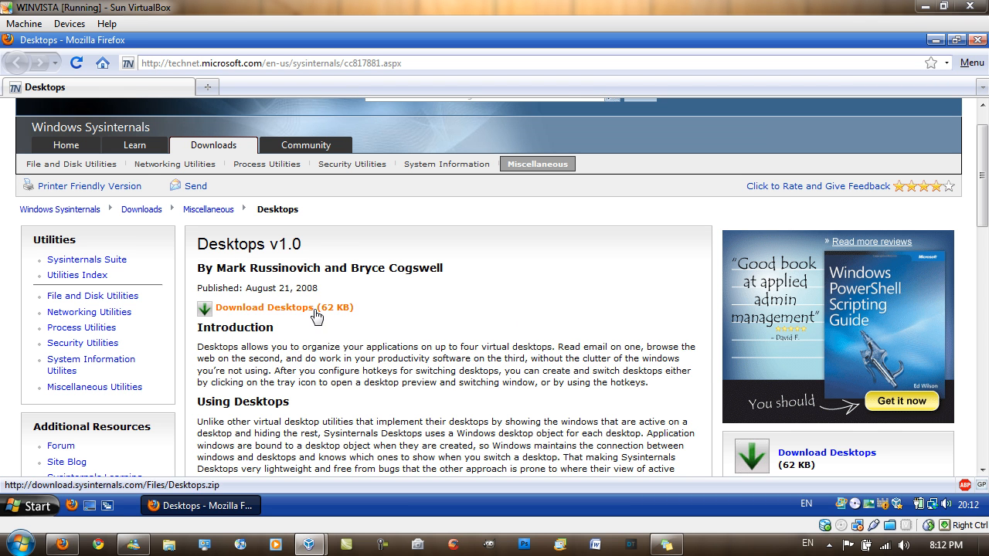
{"action": "left_click", "coordinate": [284, 308]}
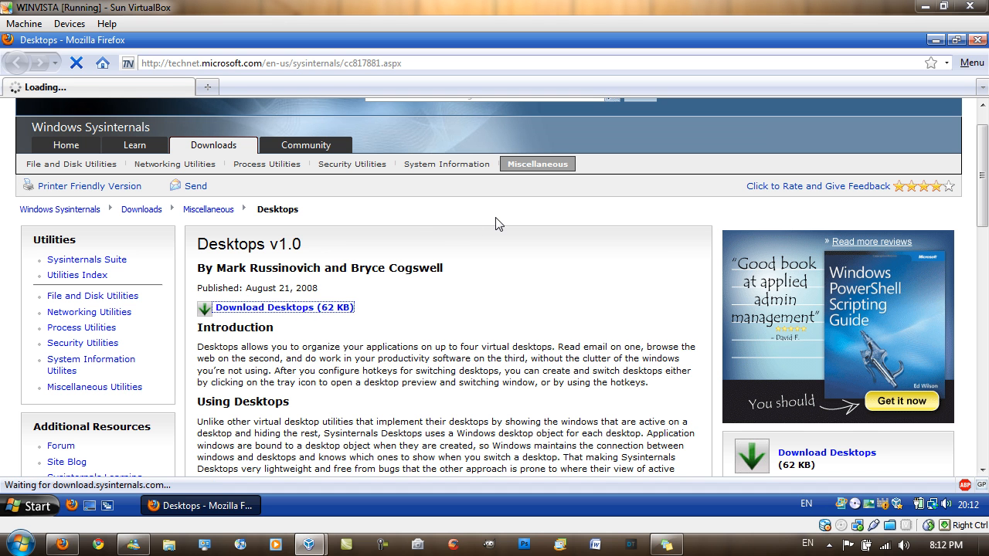
{"action": "left_click", "coordinate": [282, 306]}
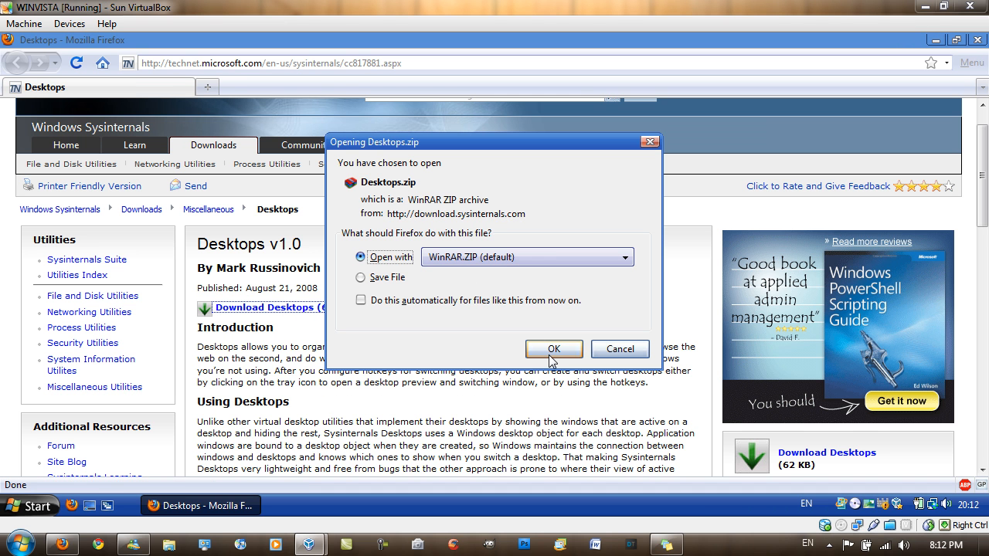
{"action": "left_click", "coordinate": [553, 349]}
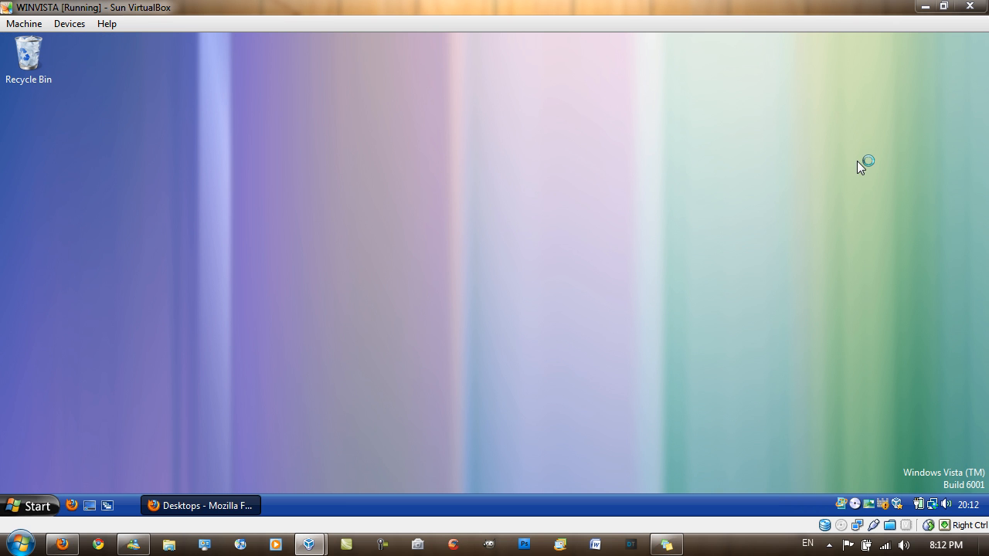
{"action": "mouse_move", "coordinate": [479, 260]}
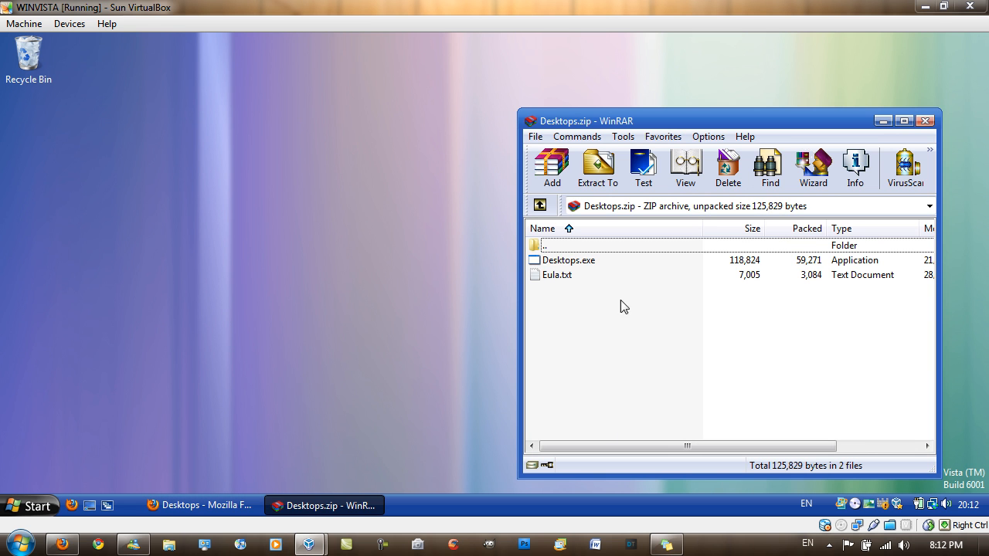
{"action": "mouse_move", "coordinate": [644, 132]}
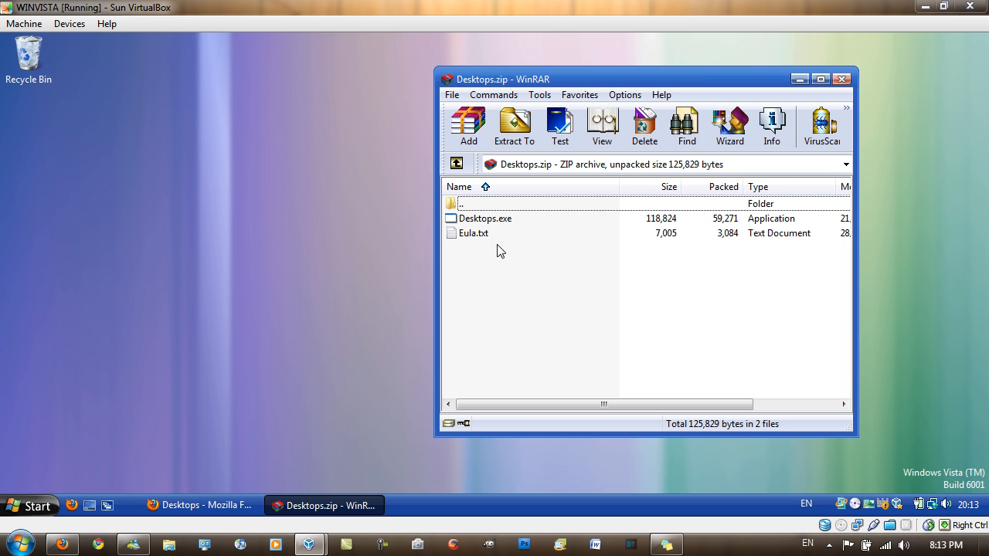
- Extract Desktops.exe from Desktops.zip onto the desktop and close the archive window
{"action": "left_click", "coordinate": [473, 232]}
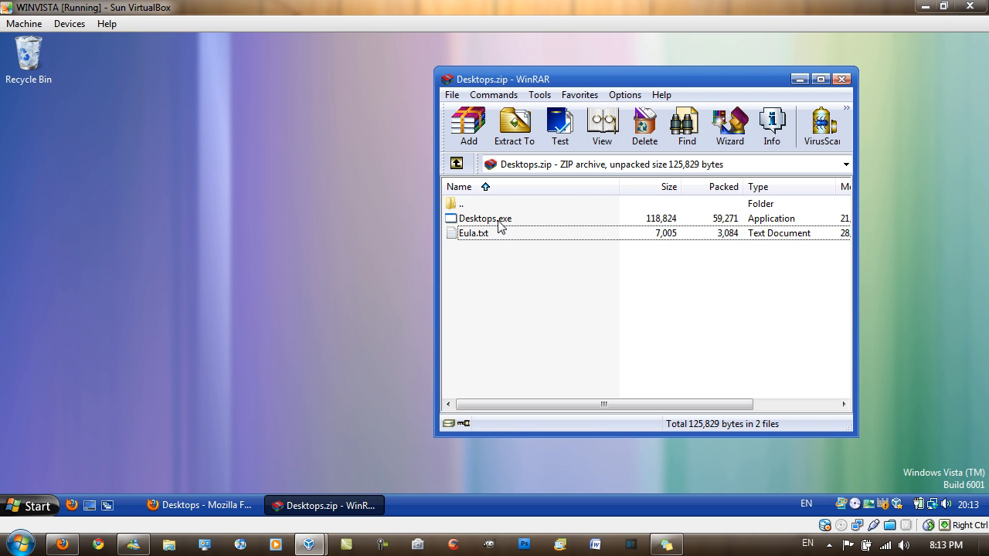
{"action": "left_click", "coordinate": [485, 218]}
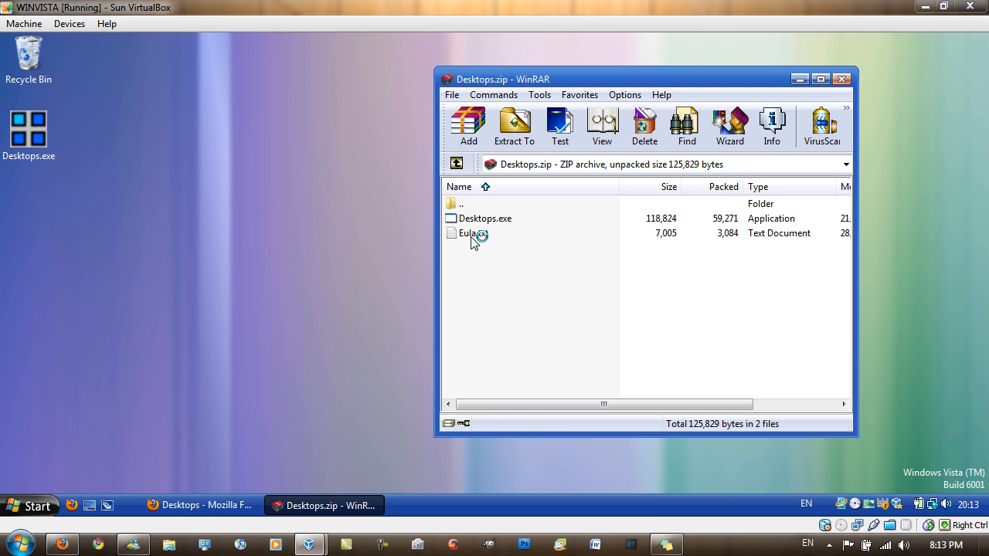
{"action": "mouse_move", "coordinate": [837, 85]}
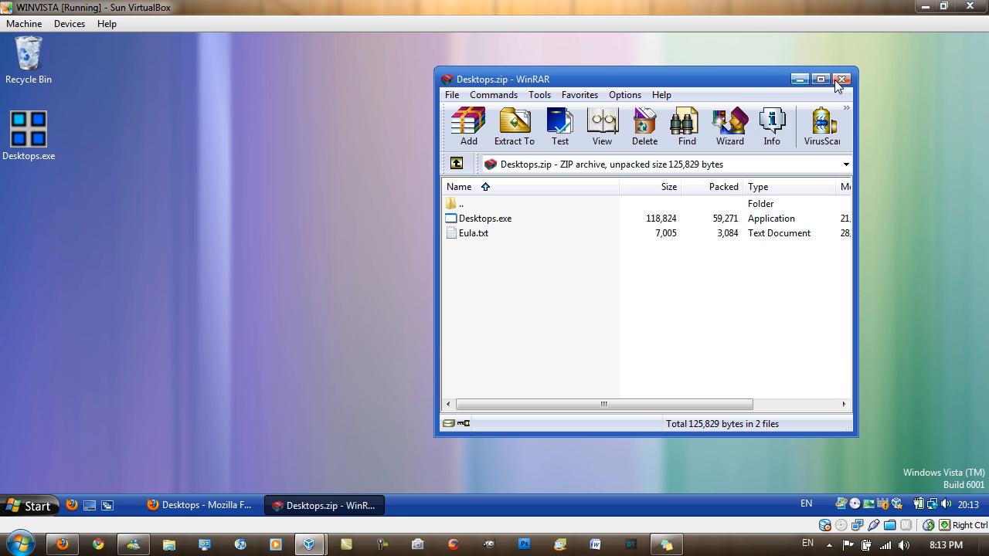
{"action": "left_click", "coordinate": [841, 79]}
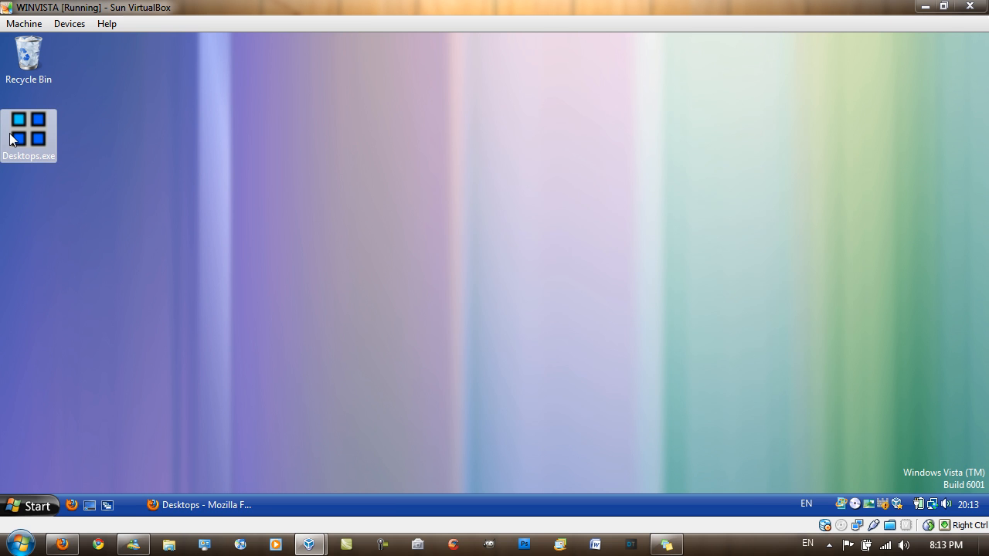
- Launch the extracted Desktops.exe from the desktop
{"action": "double_click", "coordinate": [28, 128]}
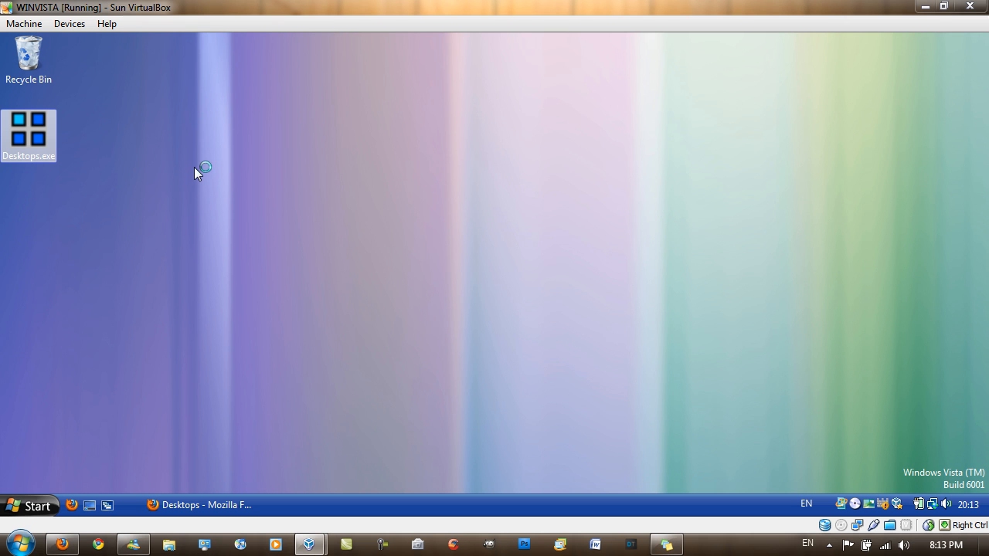
{"action": "mouse_move", "coordinate": [874, 446]}
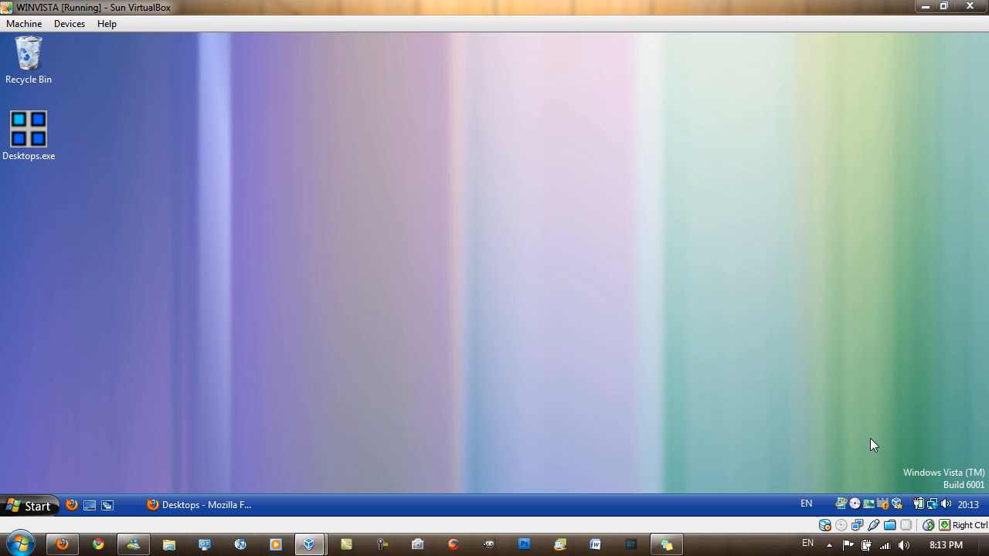
{"action": "mouse_move", "coordinate": [783, 377]}
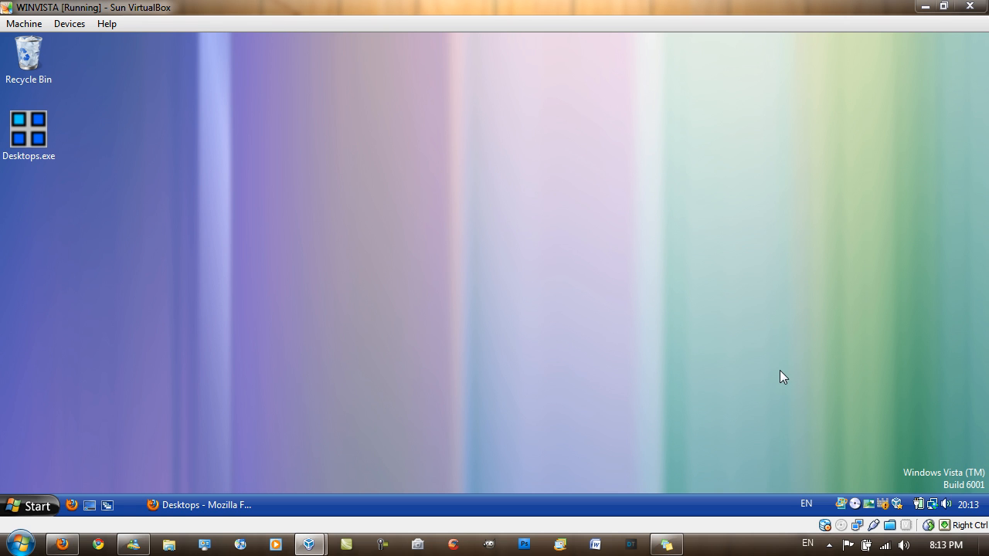
{"action": "mouse_move", "coordinate": [912, 510]}
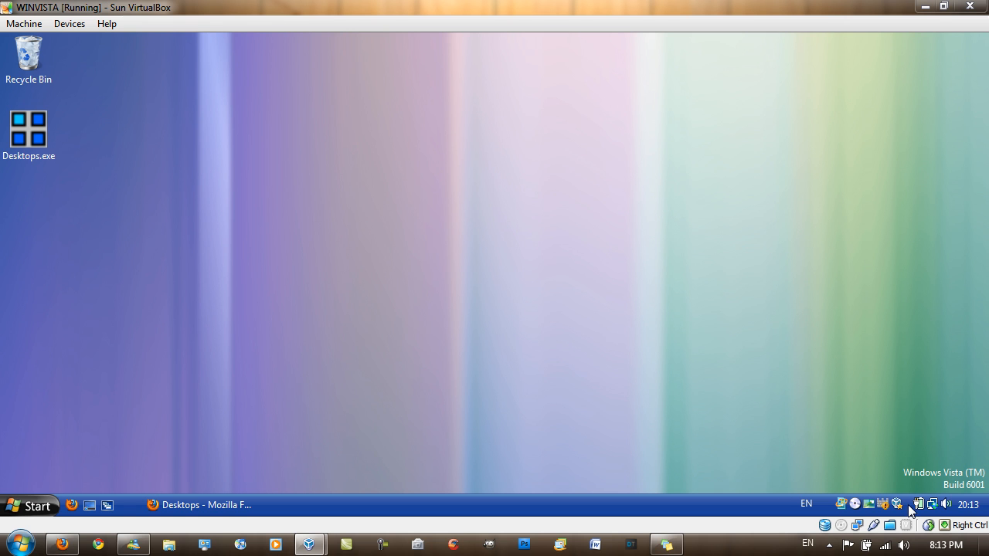
- Run Desktops.exe, agree to the EULA and start it with Alt plus Number (1, 2, 3, 4) hotkeys
{"action": "double_click", "coordinate": [28, 129]}
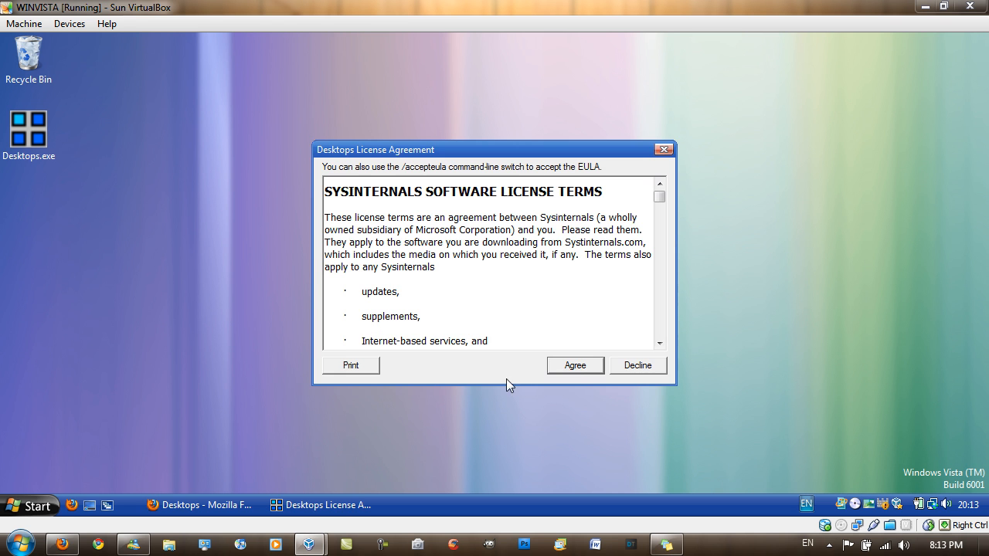
{"action": "left_click", "coordinate": [575, 365]}
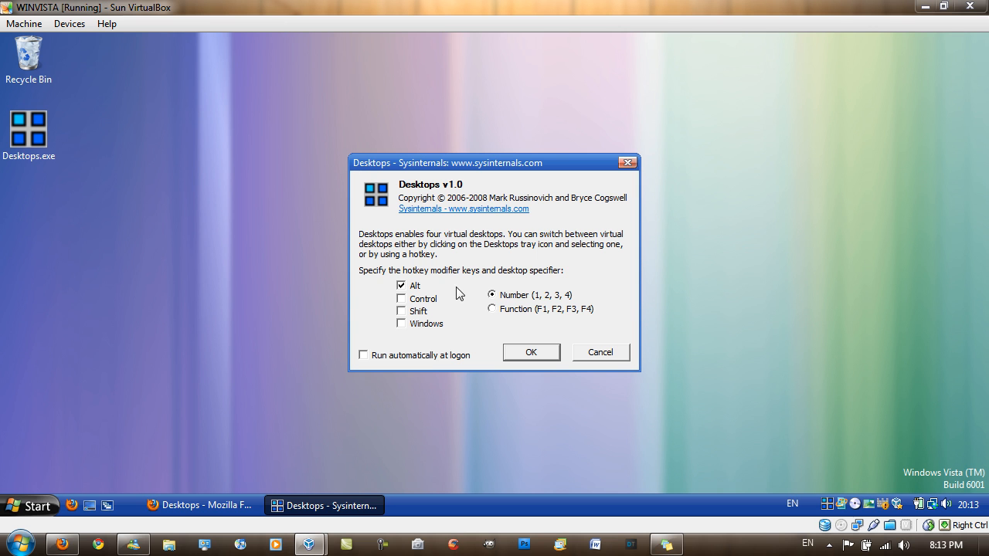
{"action": "mouse_move", "coordinate": [411, 241]}
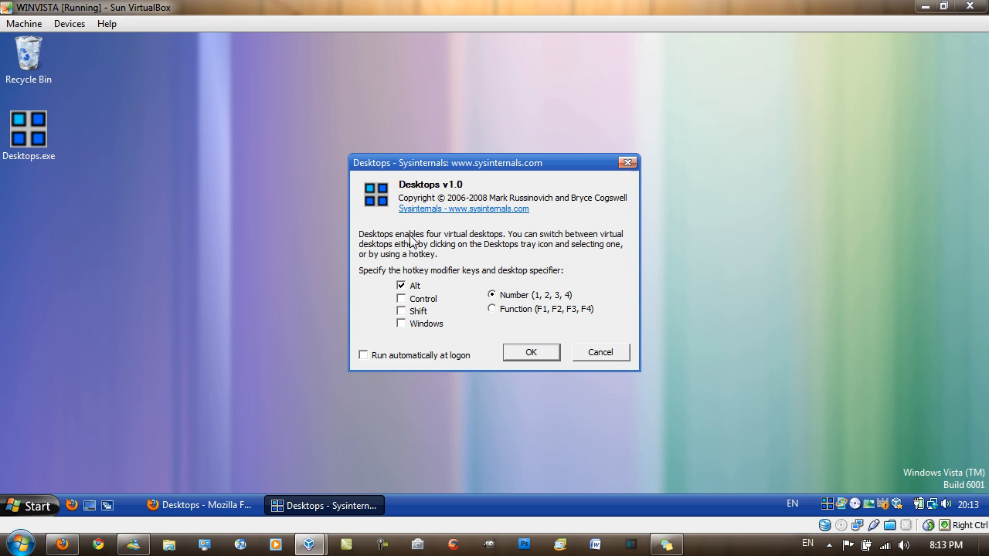
{"action": "mouse_move", "coordinate": [408, 285]}
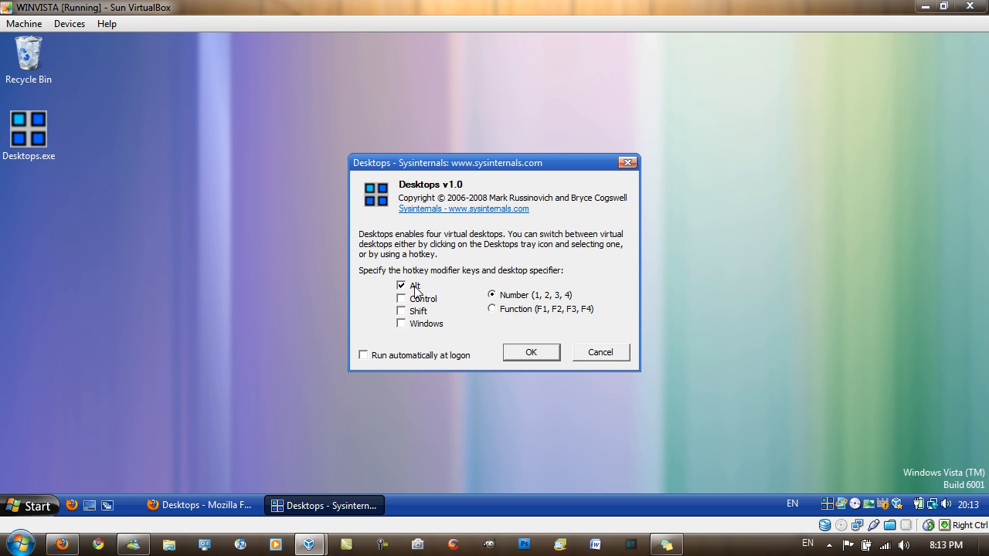
{"action": "mouse_move", "coordinate": [493, 317]}
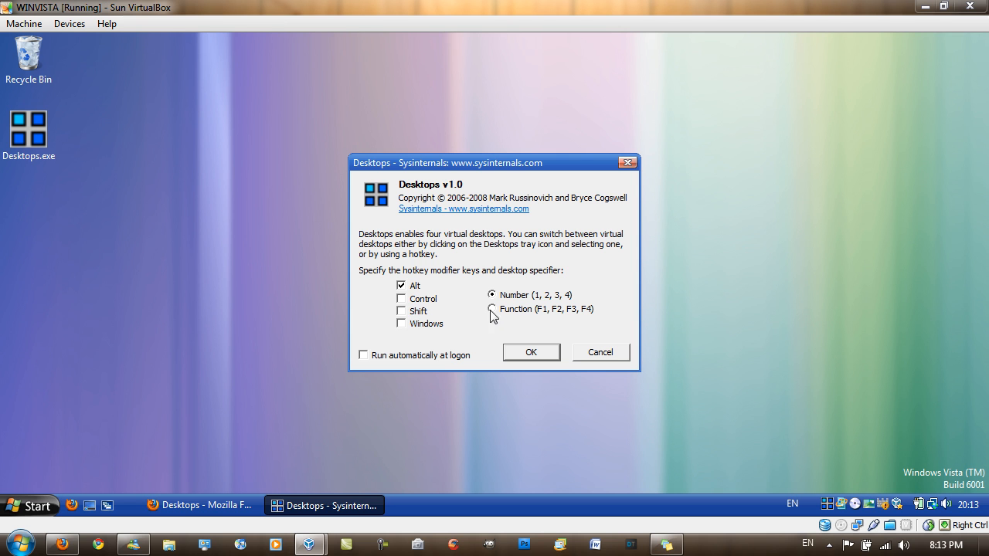
{"action": "mouse_move", "coordinate": [416, 328]}
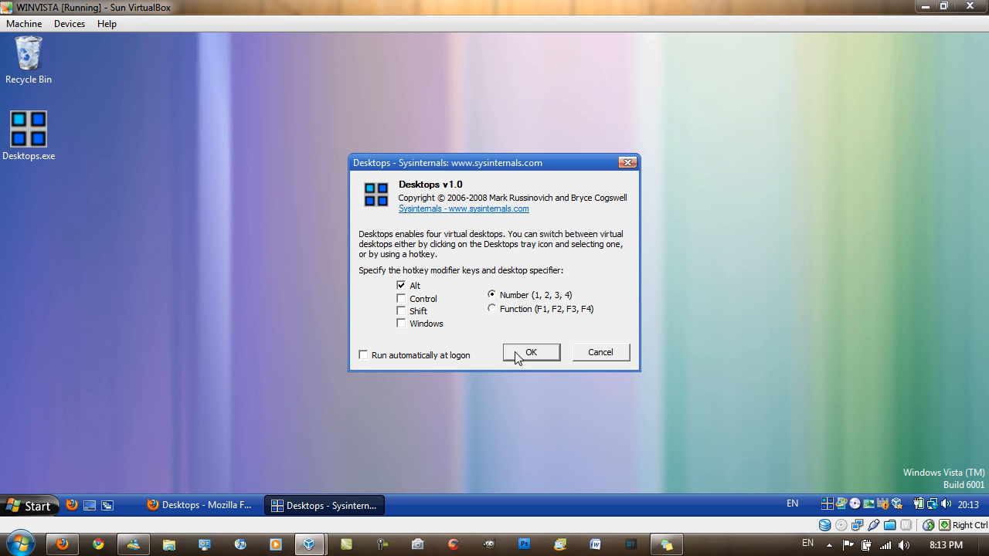
{"action": "left_click", "coordinate": [531, 352]}
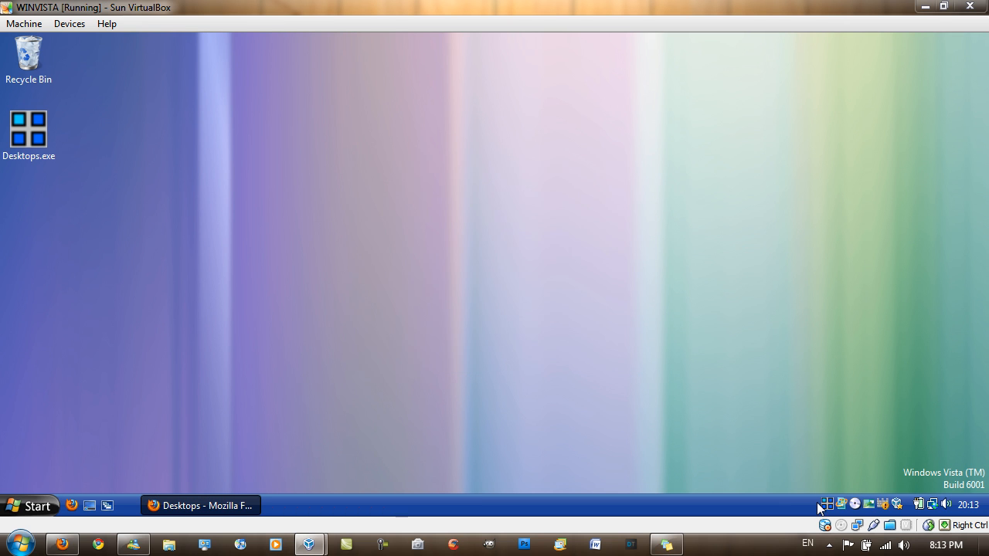
{"action": "left_click", "coordinate": [825, 504]}
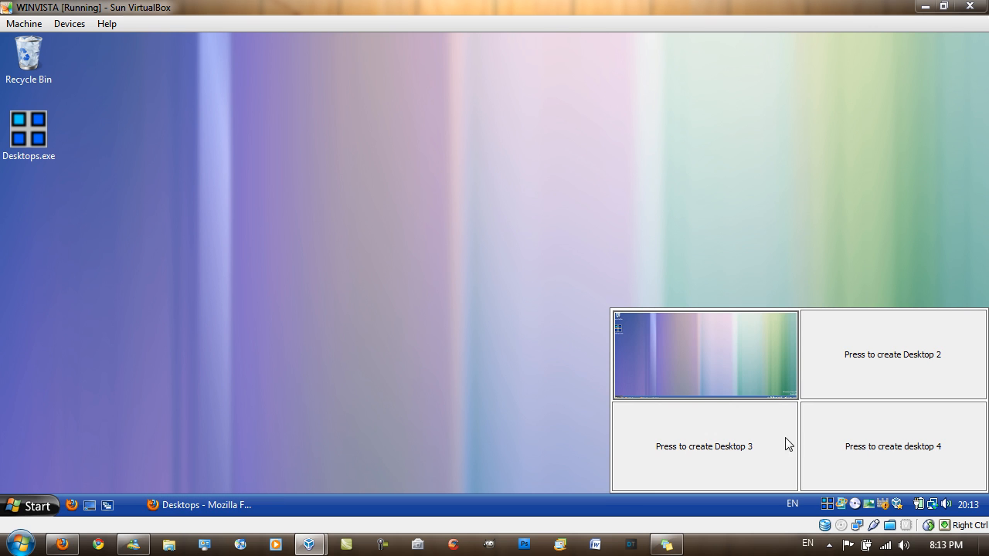
{"action": "mouse_move", "coordinate": [726, 384]}
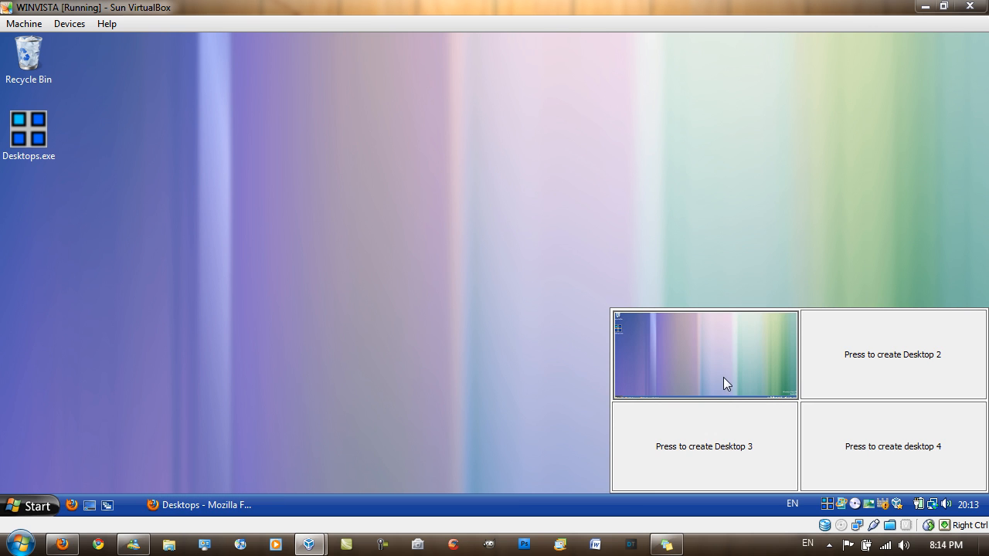
{"action": "mouse_move", "coordinate": [726, 356]}
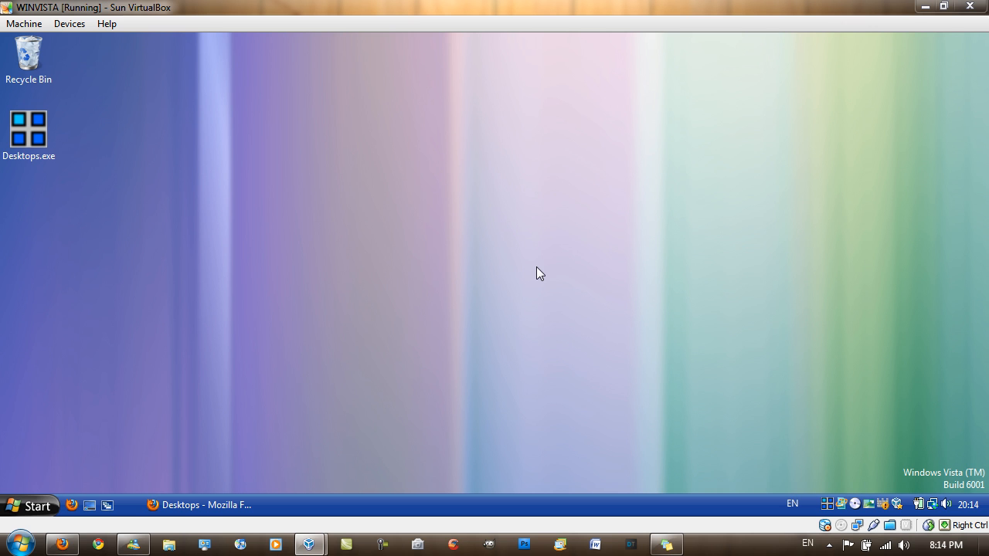
{"action": "mouse_move", "coordinate": [829, 508]}
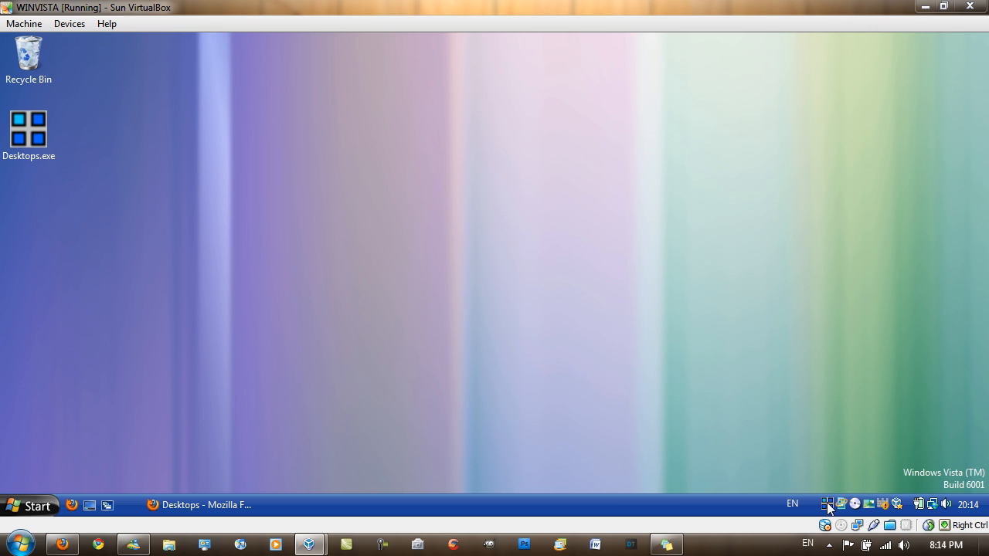
{"action": "left_click", "coordinate": [826, 504]}
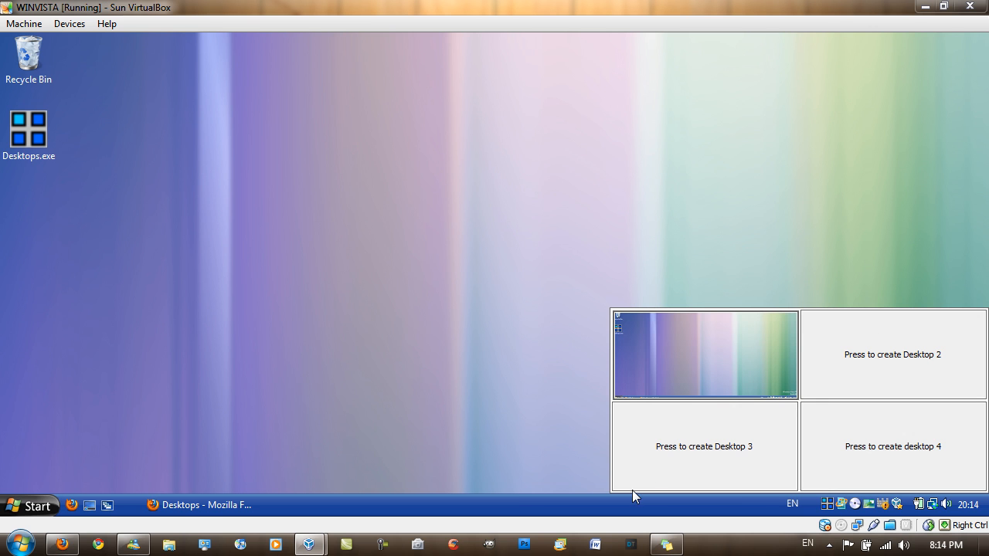
{"action": "mouse_move", "coordinate": [765, 354]}
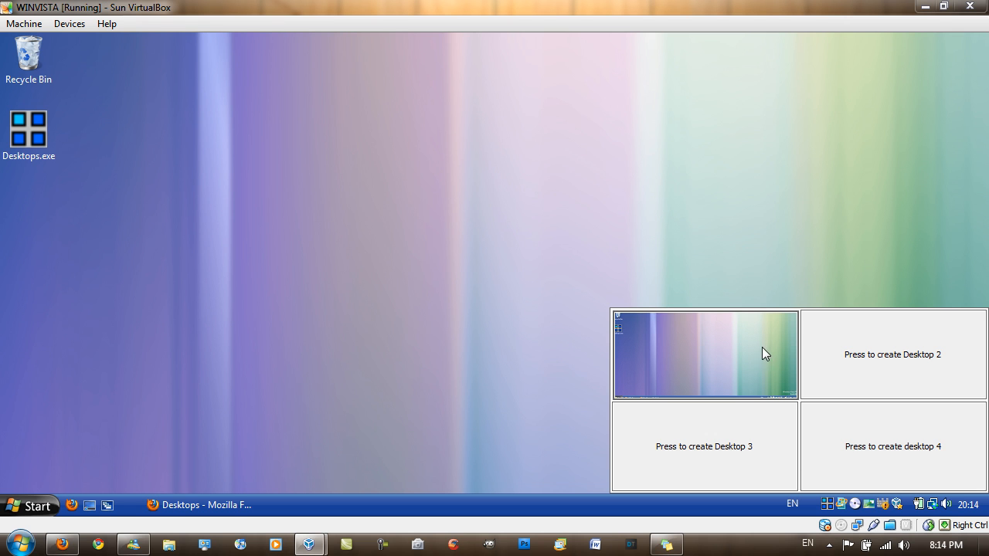
{"action": "mouse_move", "coordinate": [759, 358]}
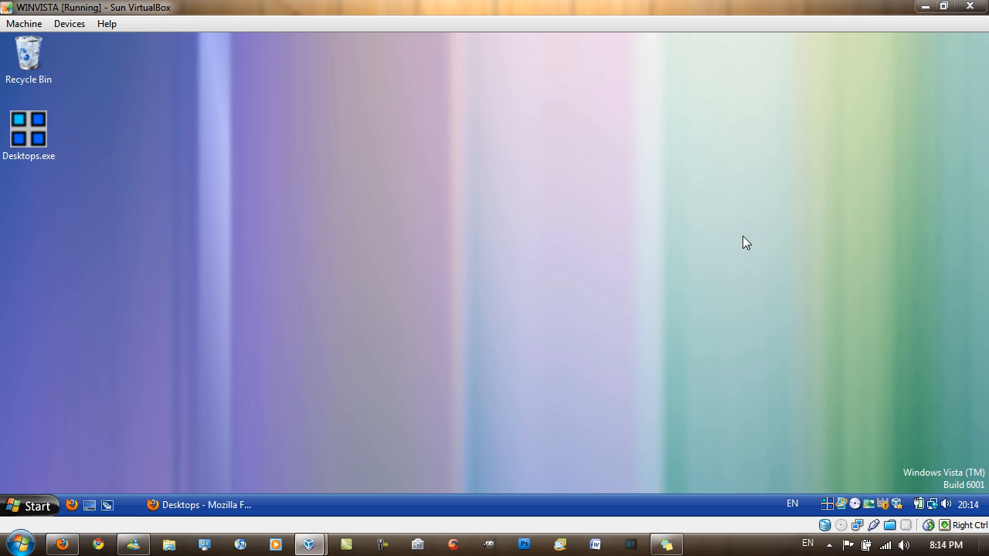
{"action": "mouse_move", "coordinate": [704, 353]}
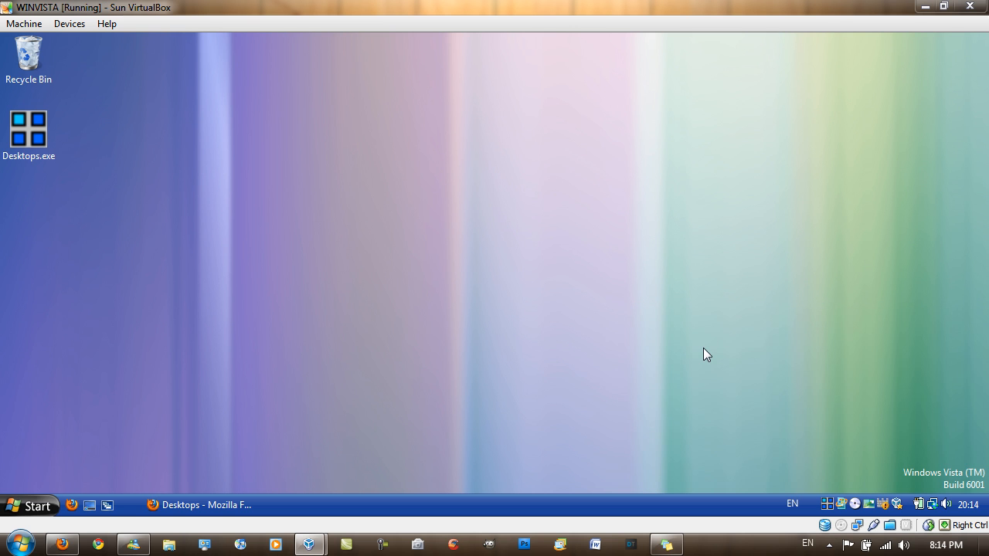
{"action": "mouse_move", "coordinate": [812, 371]}
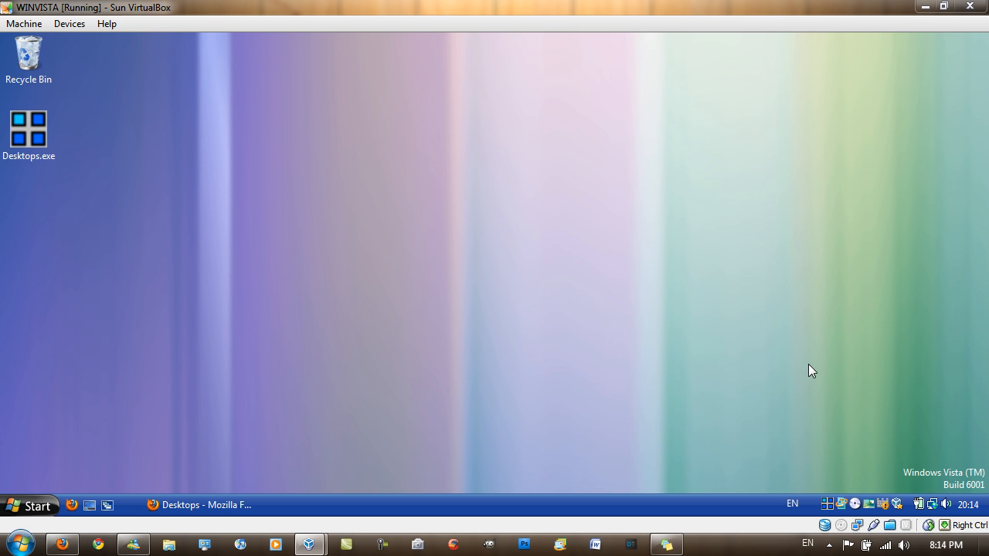
{"action": "mouse_move", "coordinate": [828, 507]}
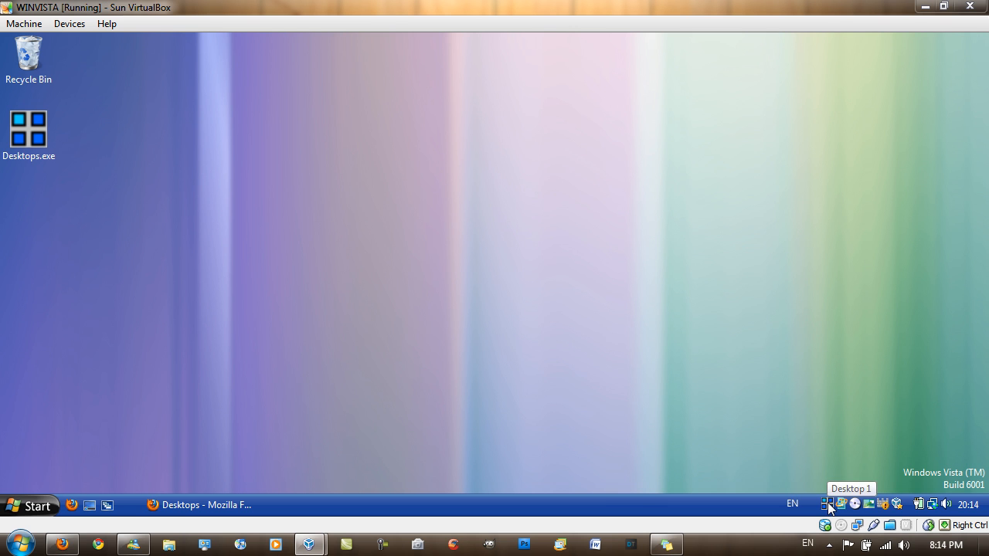
{"action": "left_click", "coordinate": [827, 504]}
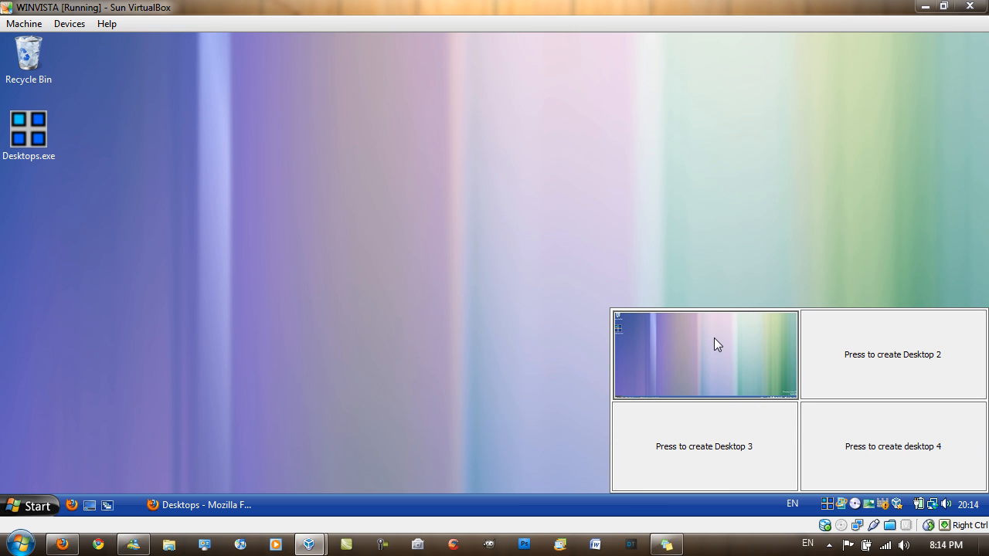
{"action": "mouse_move", "coordinate": [742, 235]}
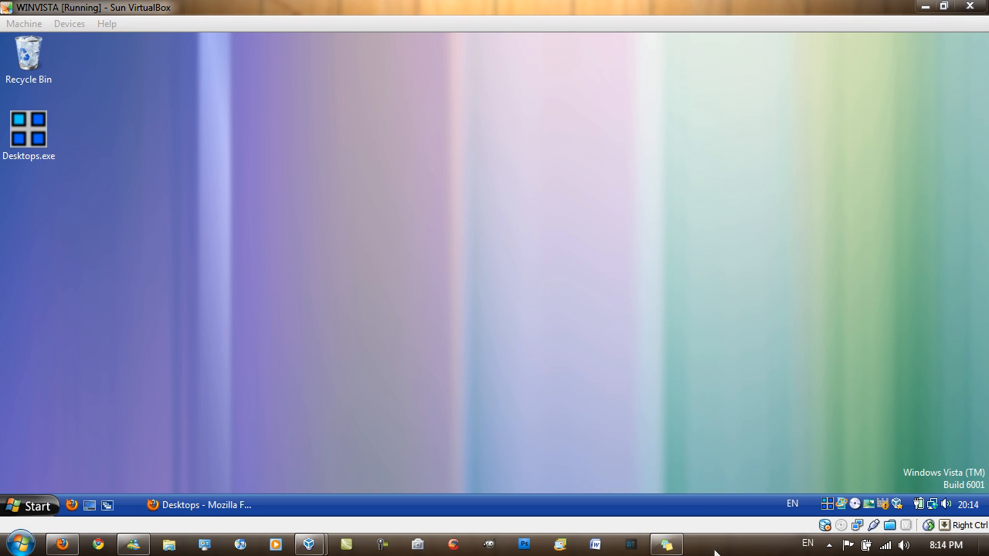
{"action": "mouse_move", "coordinate": [820, 517]}
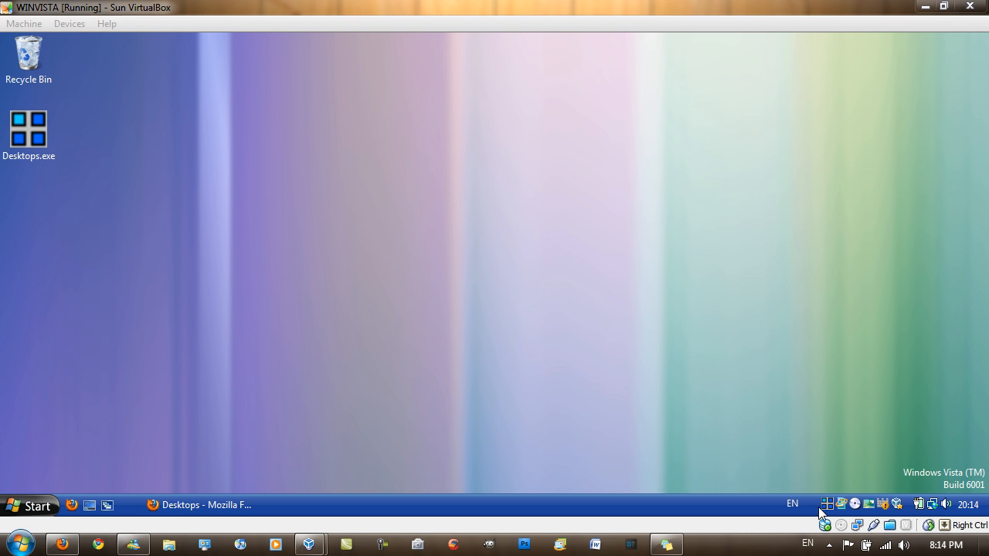
{"action": "mouse_move", "coordinate": [751, 470]}
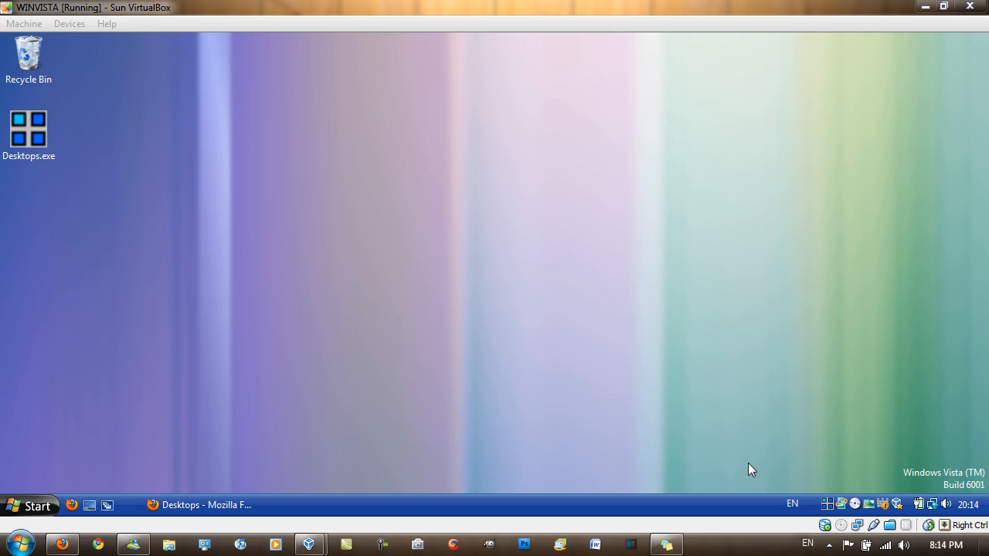
{"action": "mouse_move", "coordinate": [603, 387]}
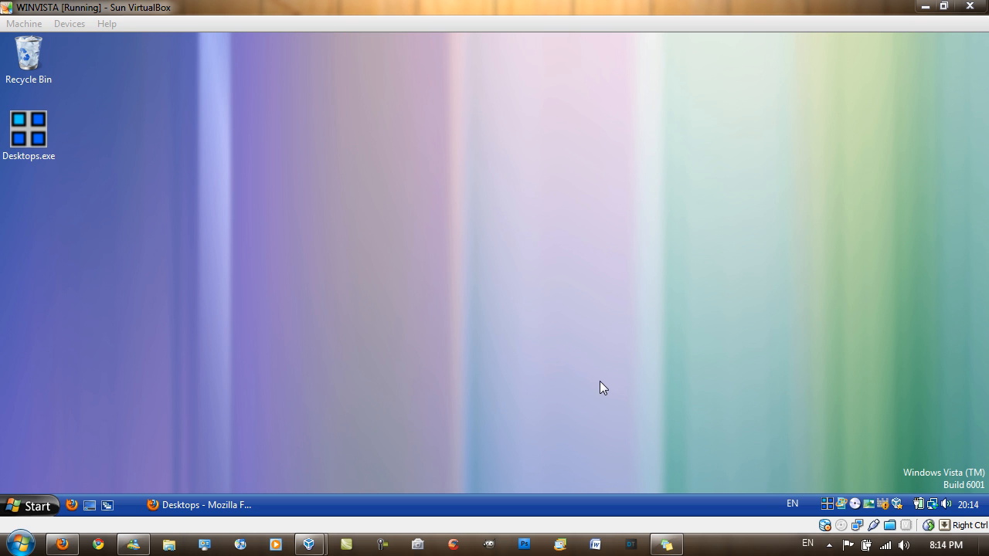
{"action": "mouse_move", "coordinate": [847, 538]}
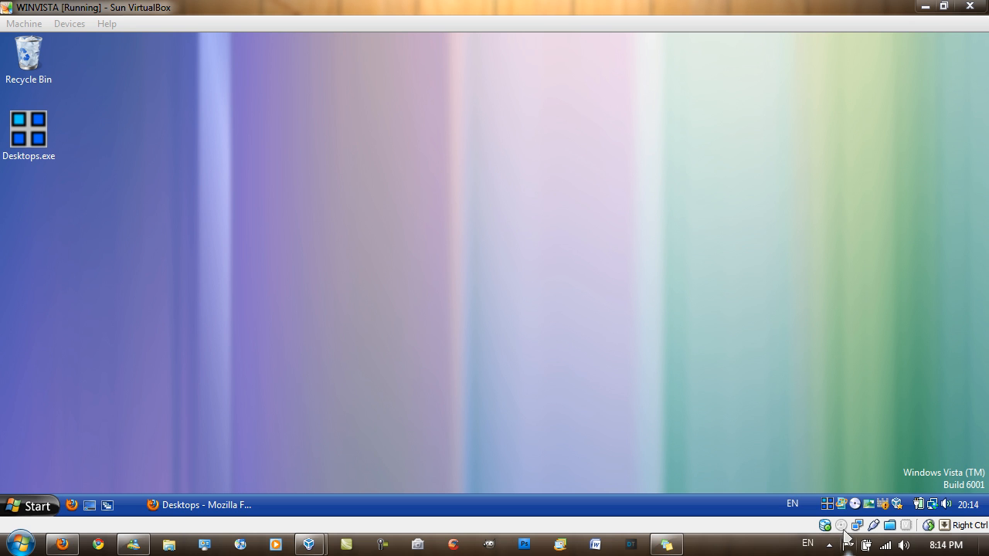
{"action": "left_click", "coordinate": [825, 503]}
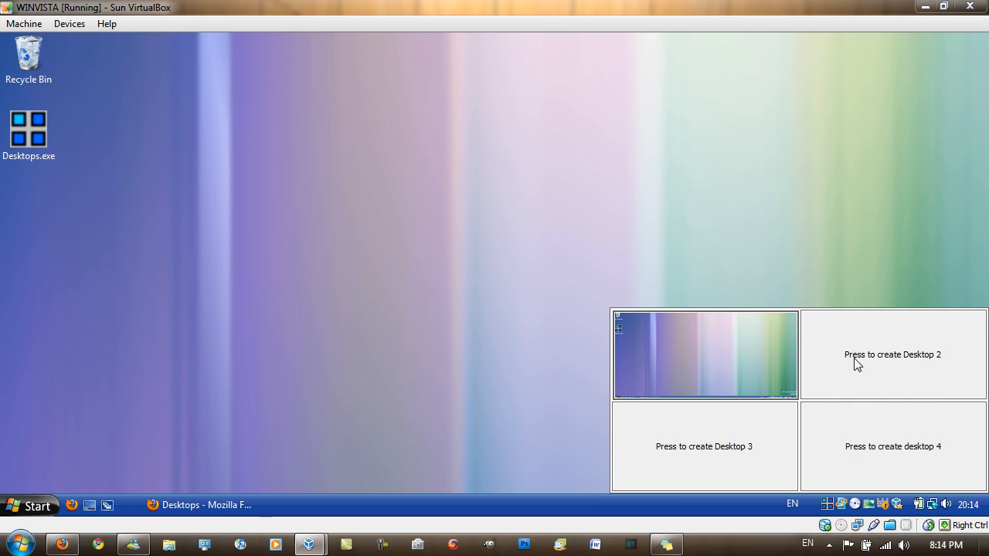
- Create and switch to Desktop 2, then dismiss its 'Check your computer security' balloon
{"action": "left_click", "coordinate": [893, 354]}
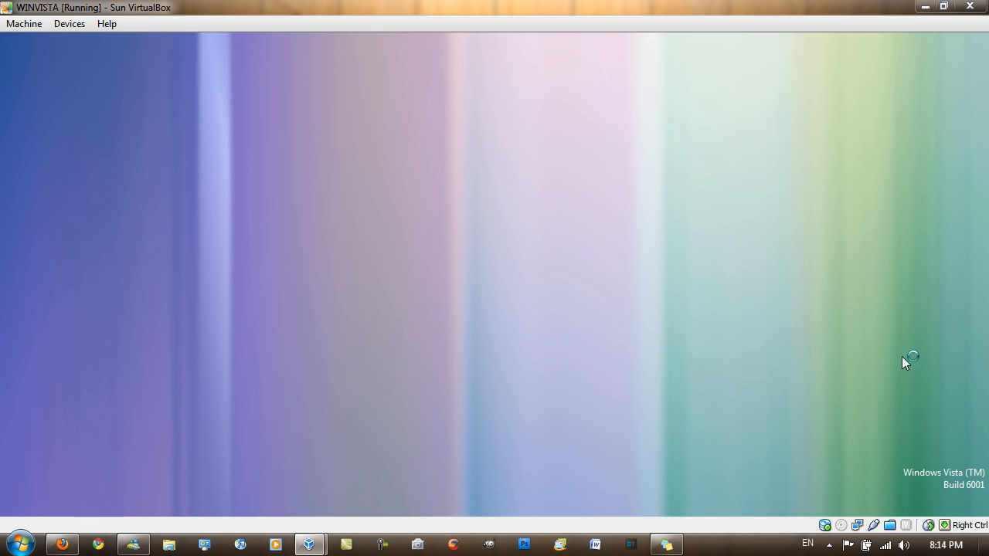
{"action": "mouse_move", "coordinate": [905, 364]}
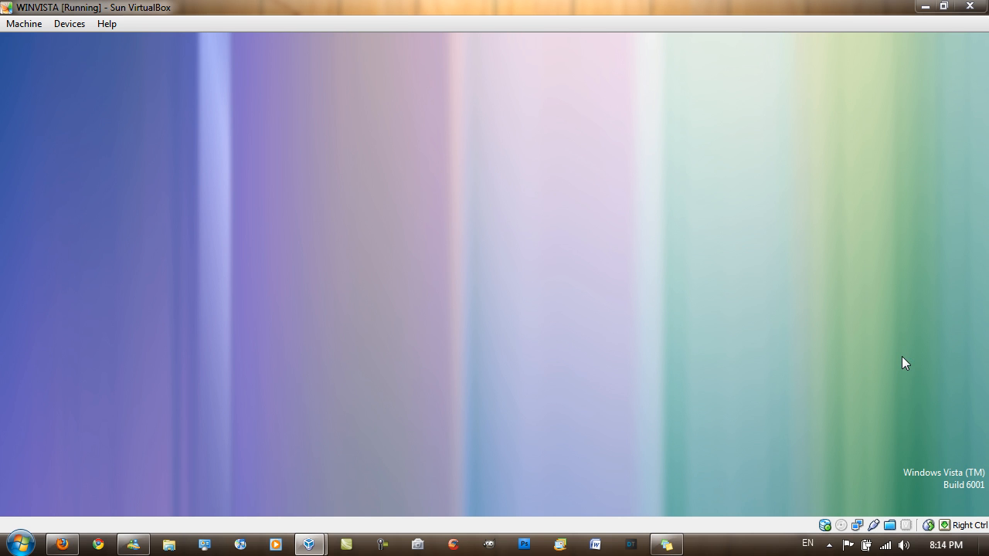
{"action": "mouse_move", "coordinate": [501, 497]}
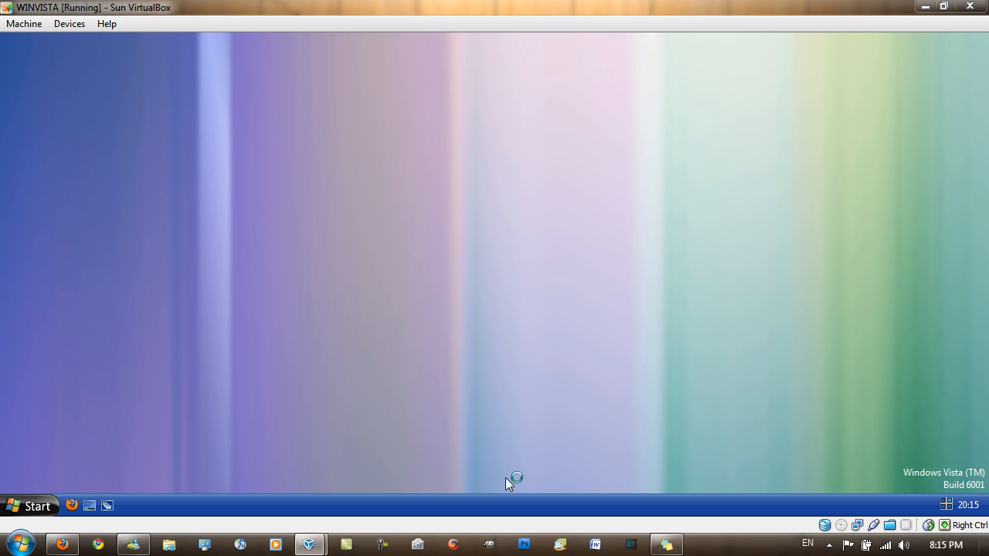
{"action": "mouse_move", "coordinate": [529, 452]}
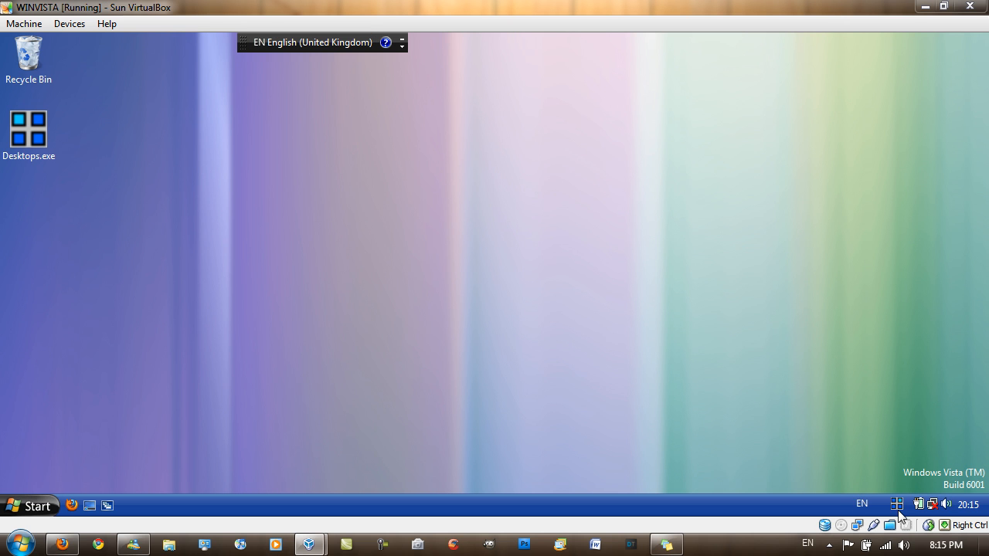
{"action": "mouse_move", "coordinate": [281, 291]}
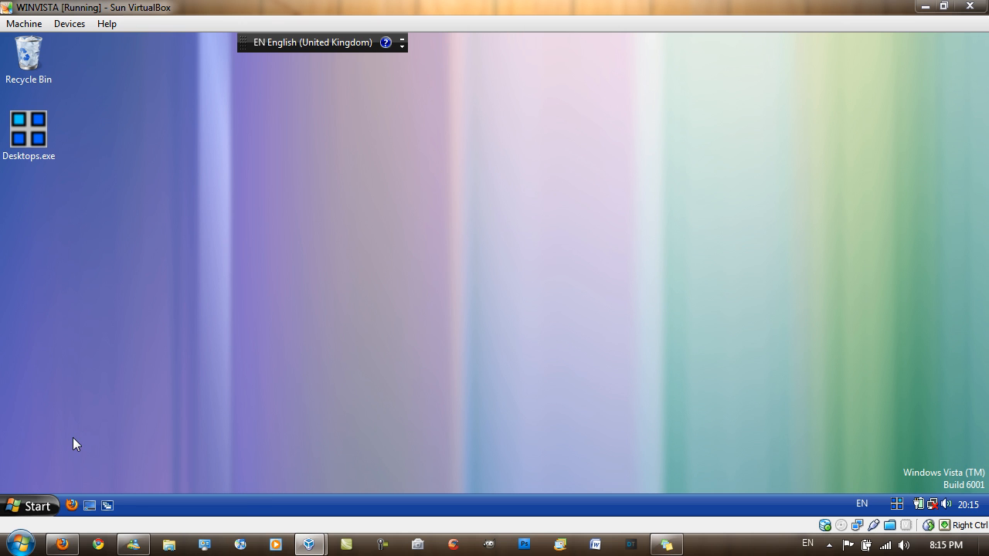
{"action": "mouse_move", "coordinate": [498, 297]}
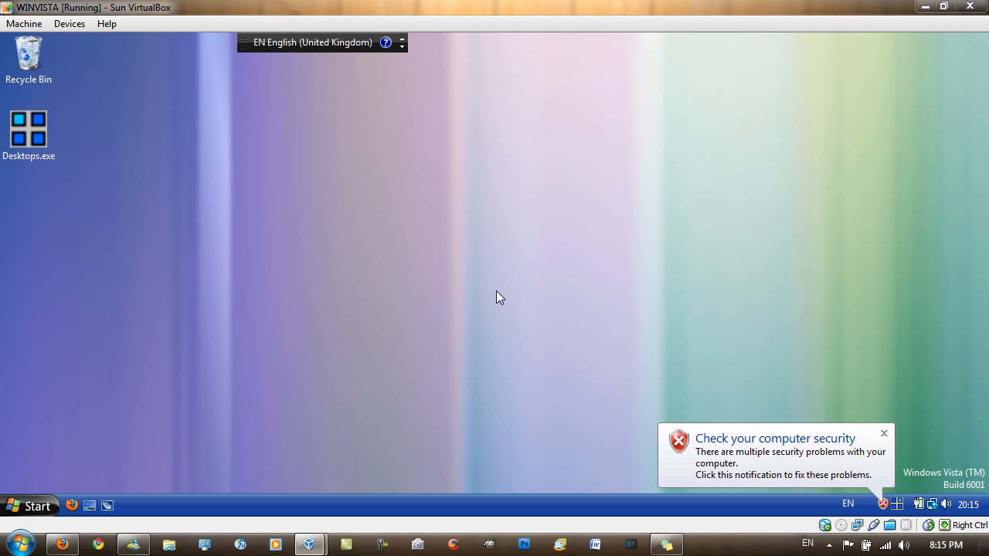
{"action": "left_click", "coordinate": [884, 433]}
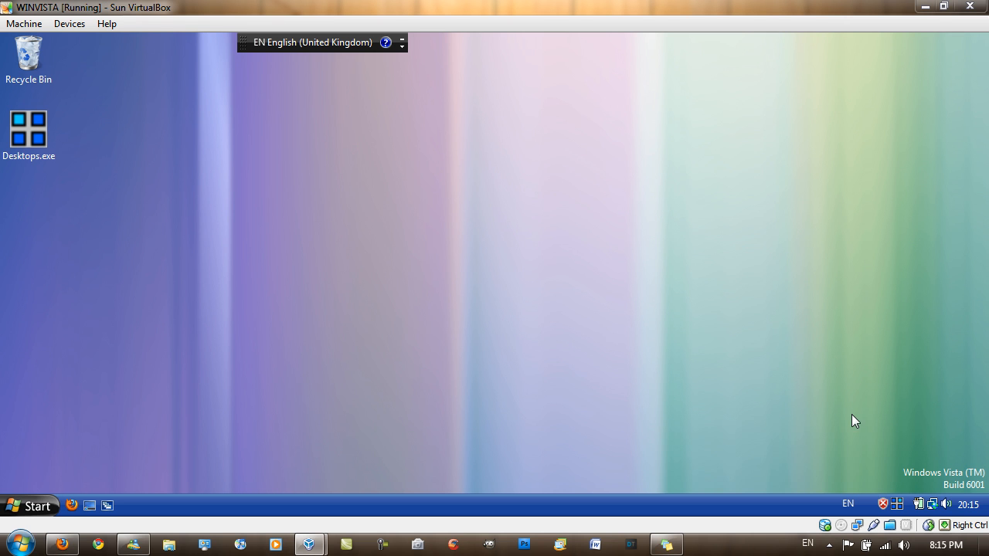
{"action": "mouse_move", "coordinate": [116, 72]}
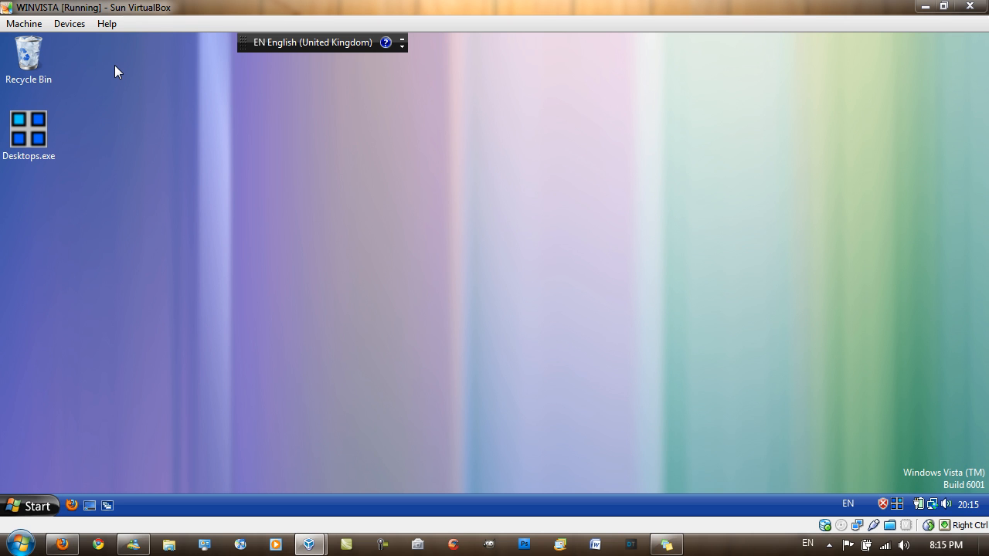
{"action": "mouse_move", "coordinate": [396, 259]}
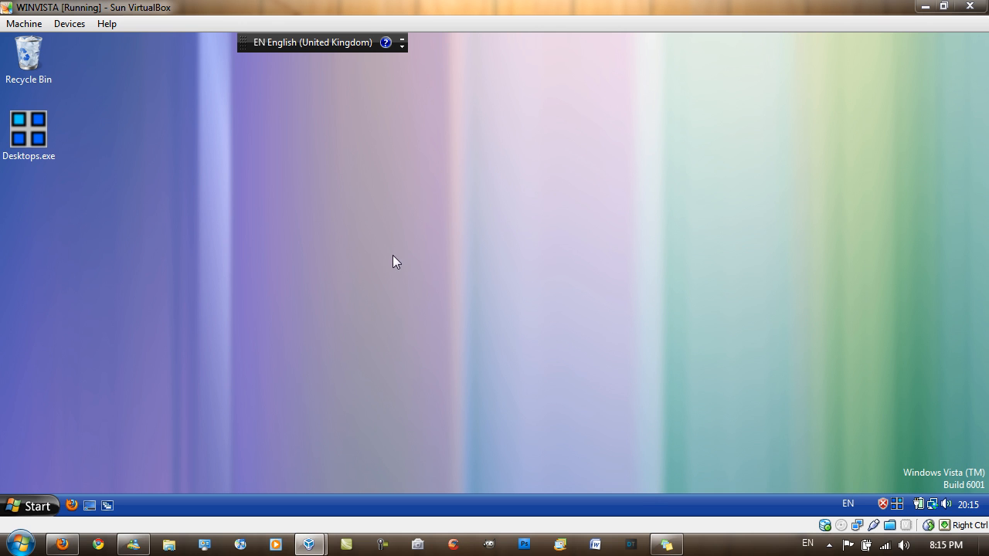
- Switch to Desktop 1 via the tray switcher, restore Firefox, and bring up the Desktops settings
{"action": "left_click", "coordinate": [896, 503]}
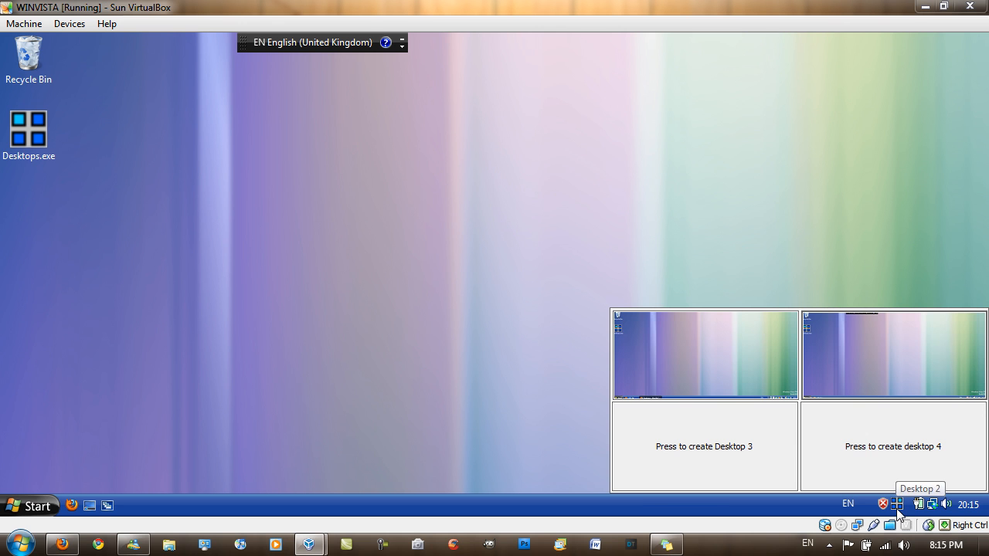
{"action": "mouse_move", "coordinate": [739, 371]}
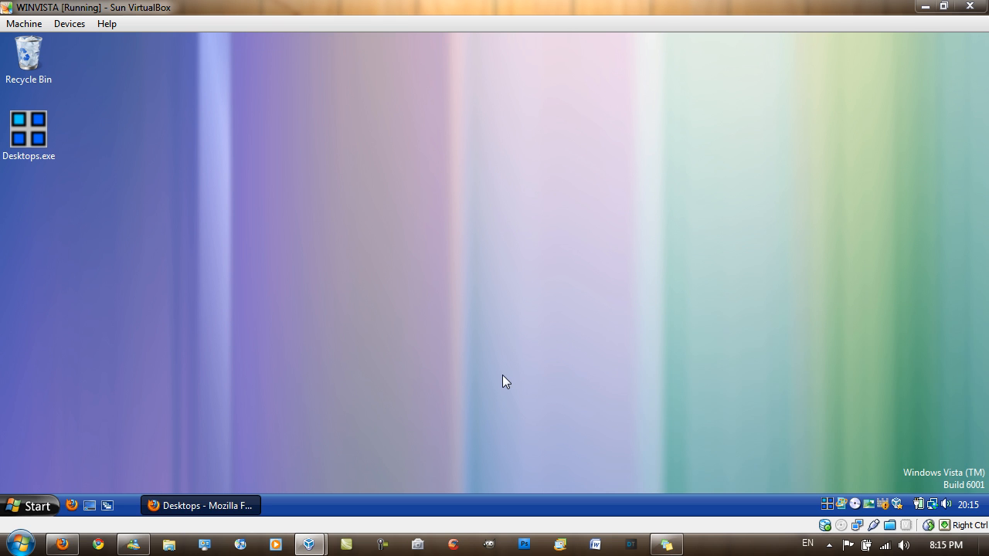
{"action": "left_click", "coordinate": [200, 506]}
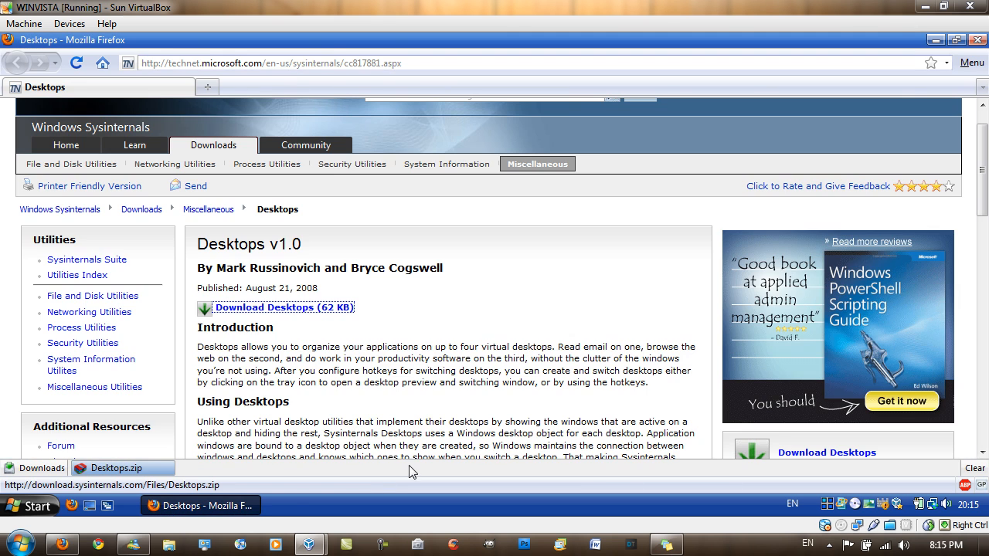
{"action": "scroll", "scroll_direction": "up", "scroll_amount": 3}
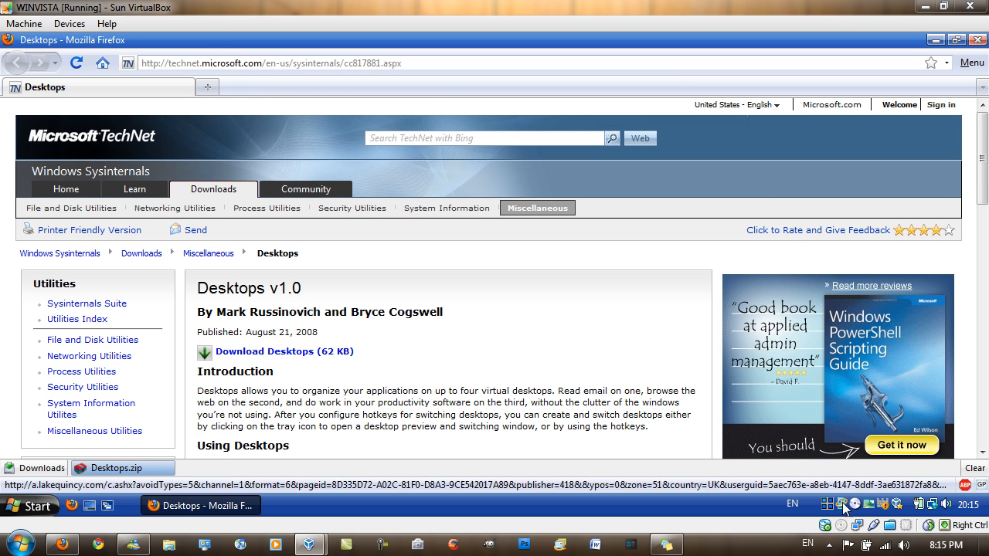
{"action": "left_click", "coordinate": [844, 507]}
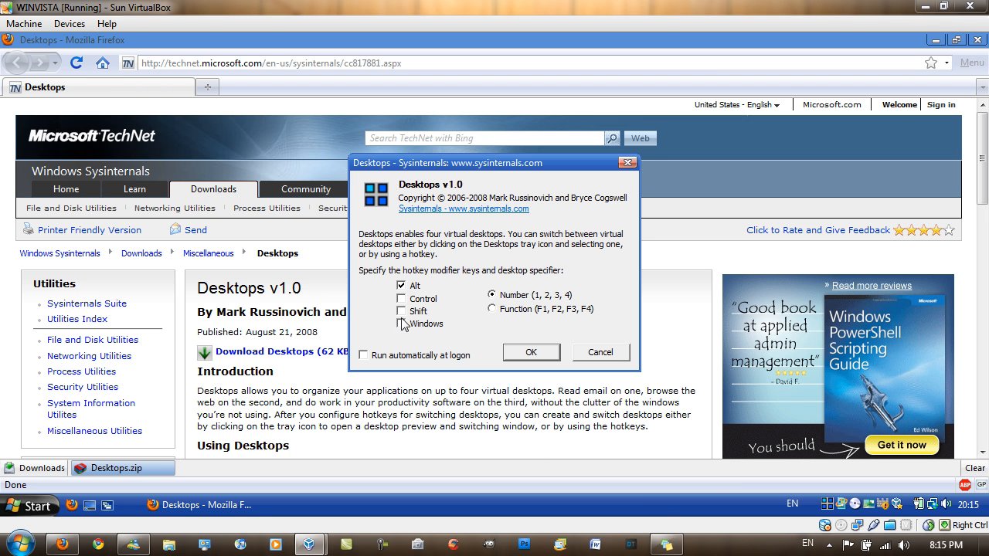
{"action": "mouse_move", "coordinate": [447, 278]}
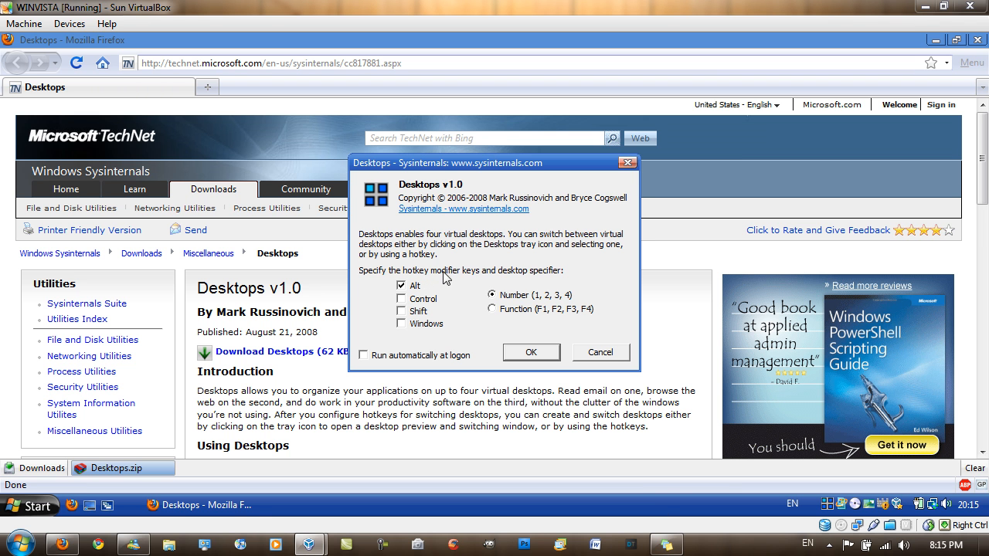
- Toggle the Alt hotkey modifier off and back on, keeping Alt plus number switching
{"action": "left_click", "coordinate": [402, 284]}
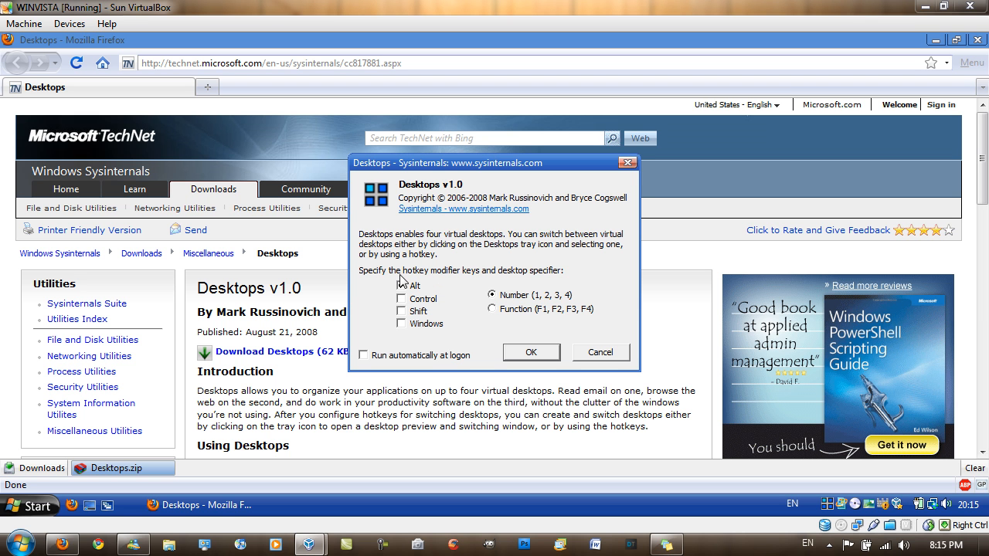
{"action": "left_click", "coordinate": [402, 284]}
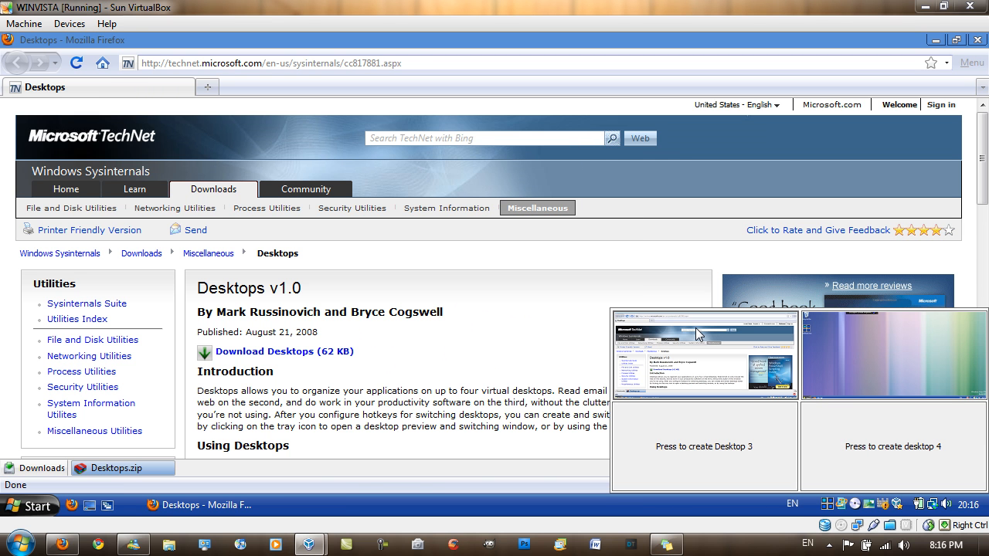
{"action": "mouse_move", "coordinate": [498, 325]}
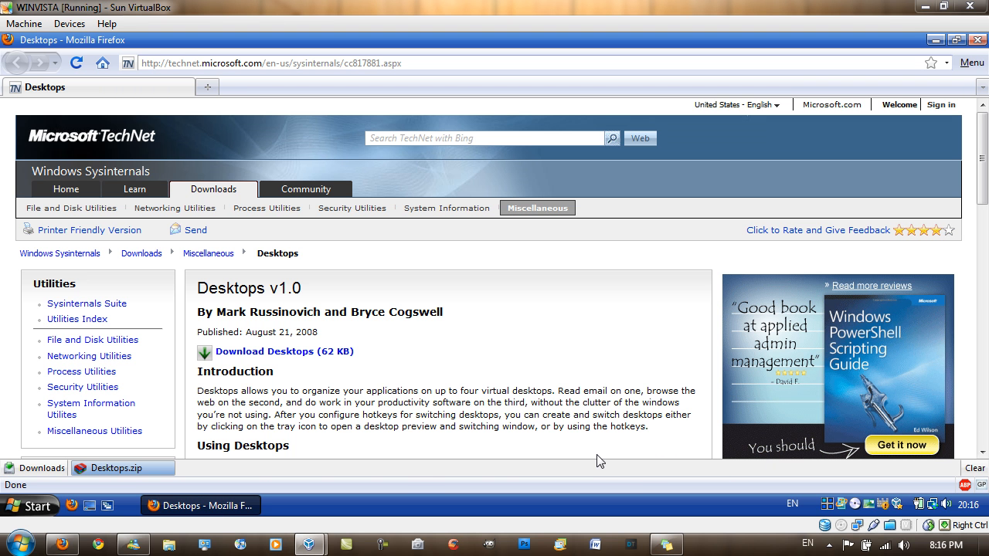
{"action": "mouse_move", "coordinate": [590, 470]}
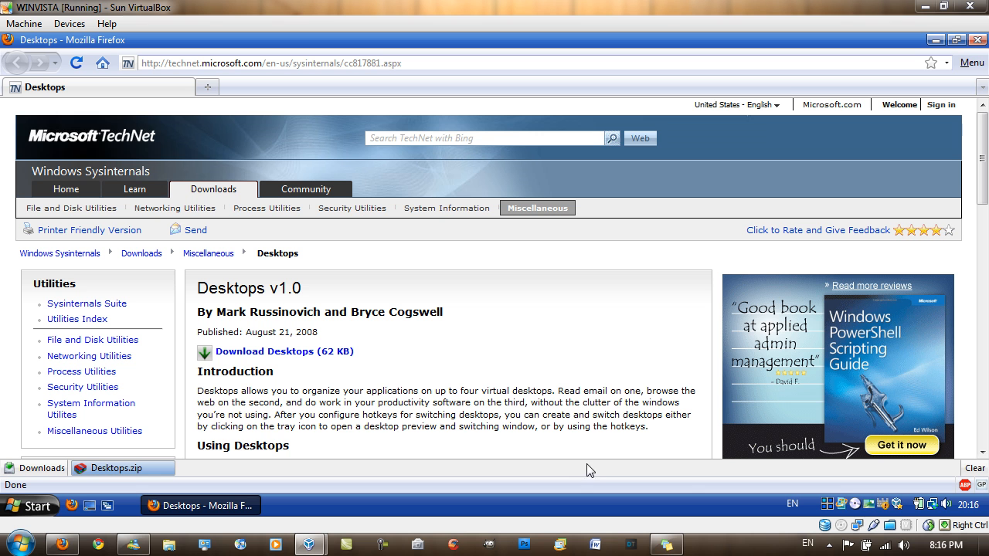
{"action": "mouse_move", "coordinate": [822, 508]}
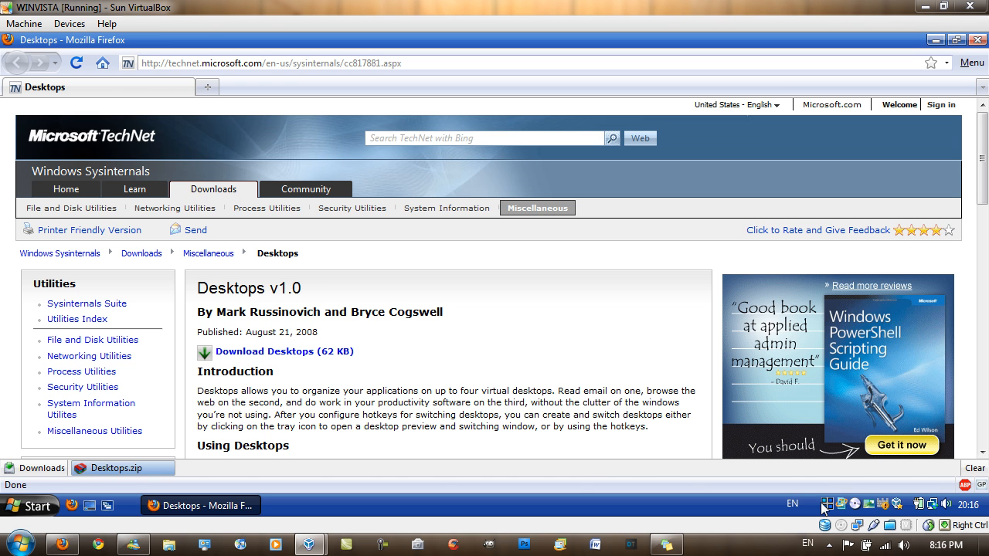
{"action": "mouse_move", "coordinate": [452, 368]}
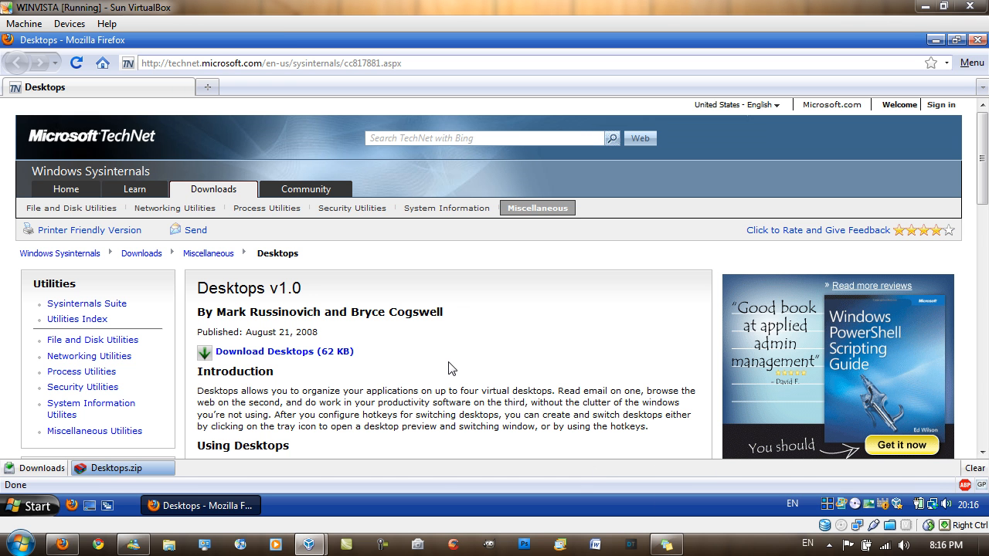
{"action": "mouse_move", "coordinate": [417, 276]}
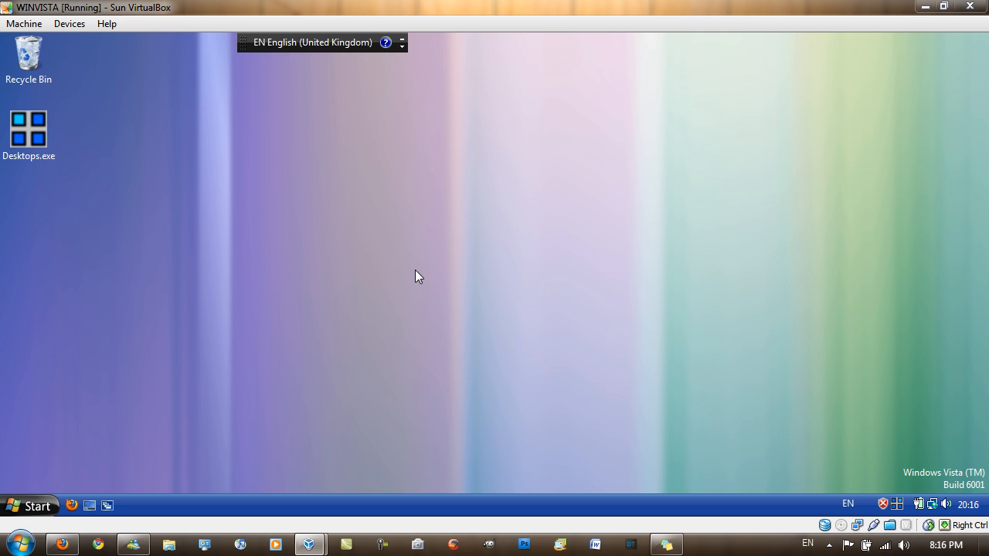
{"action": "mouse_move", "coordinate": [909, 509]}
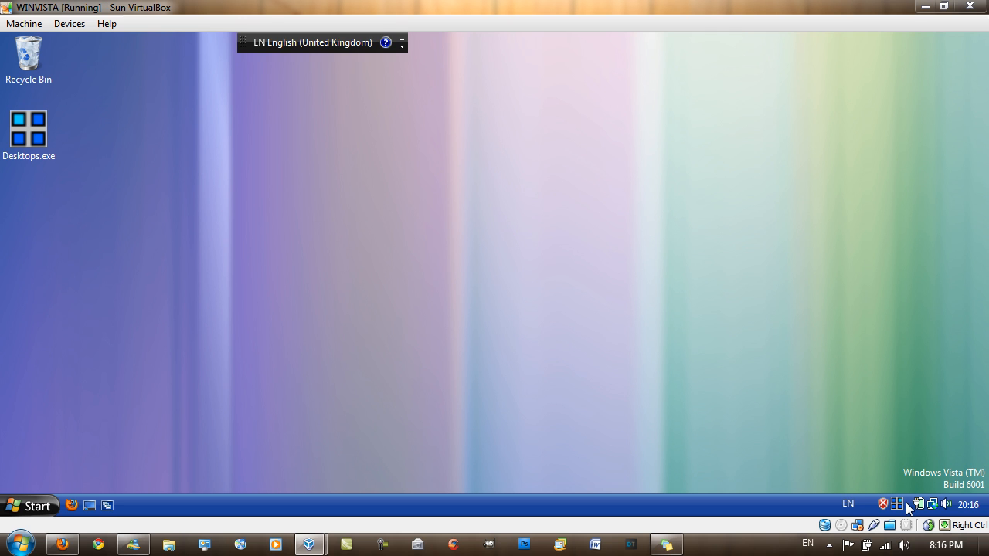
{"action": "mouse_move", "coordinate": [241, 397]}
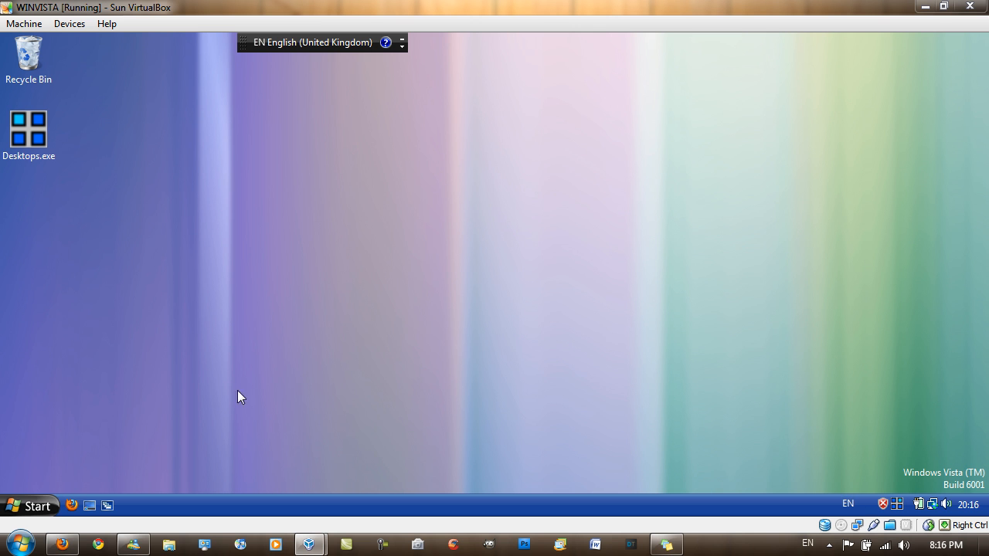
{"action": "mouse_move", "coordinate": [902, 512]}
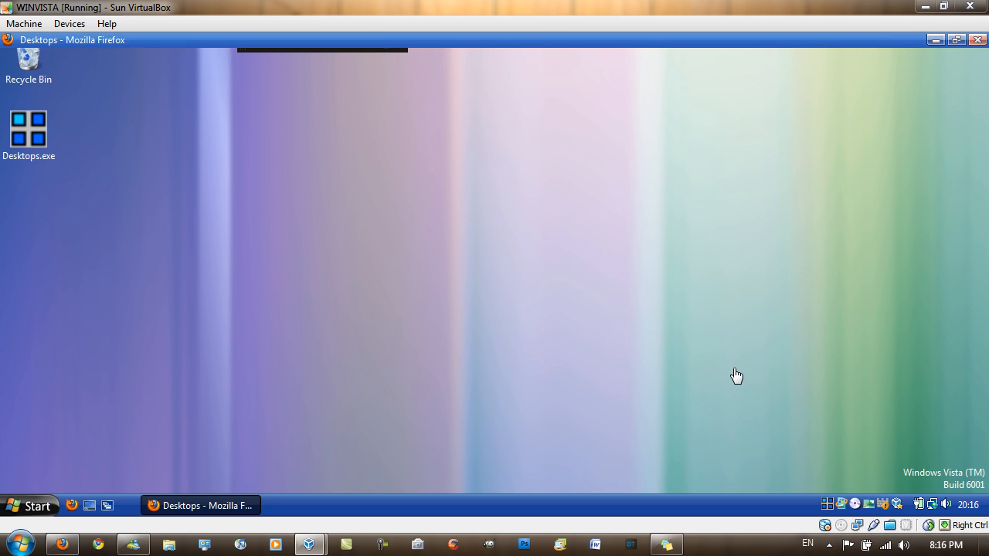
{"action": "left_click", "coordinate": [201, 505]}
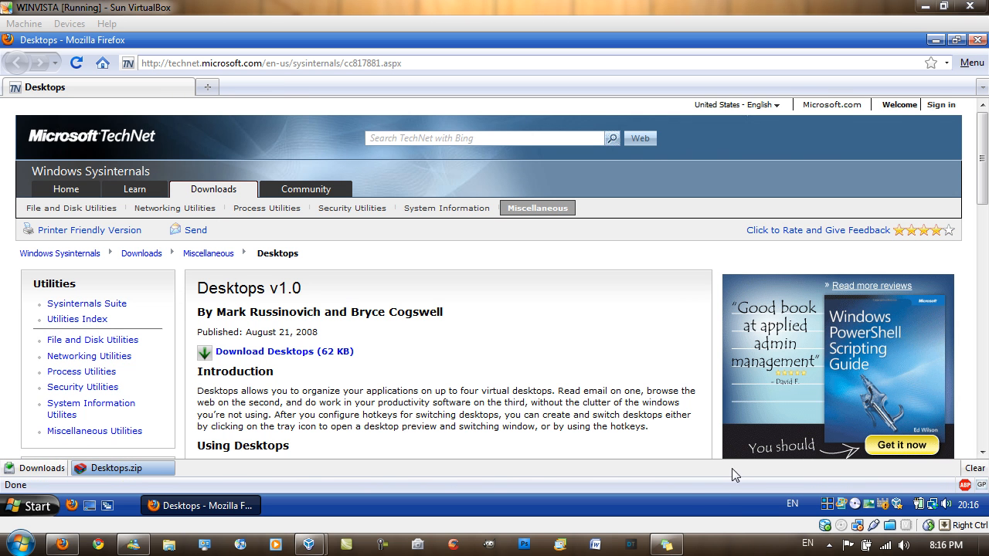
{"action": "mouse_move", "coordinate": [711, 553]}
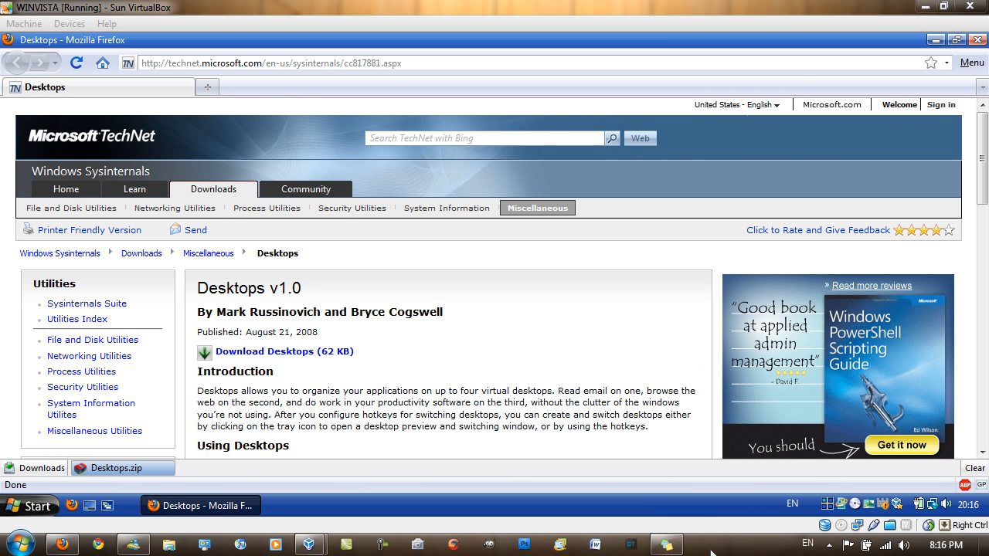